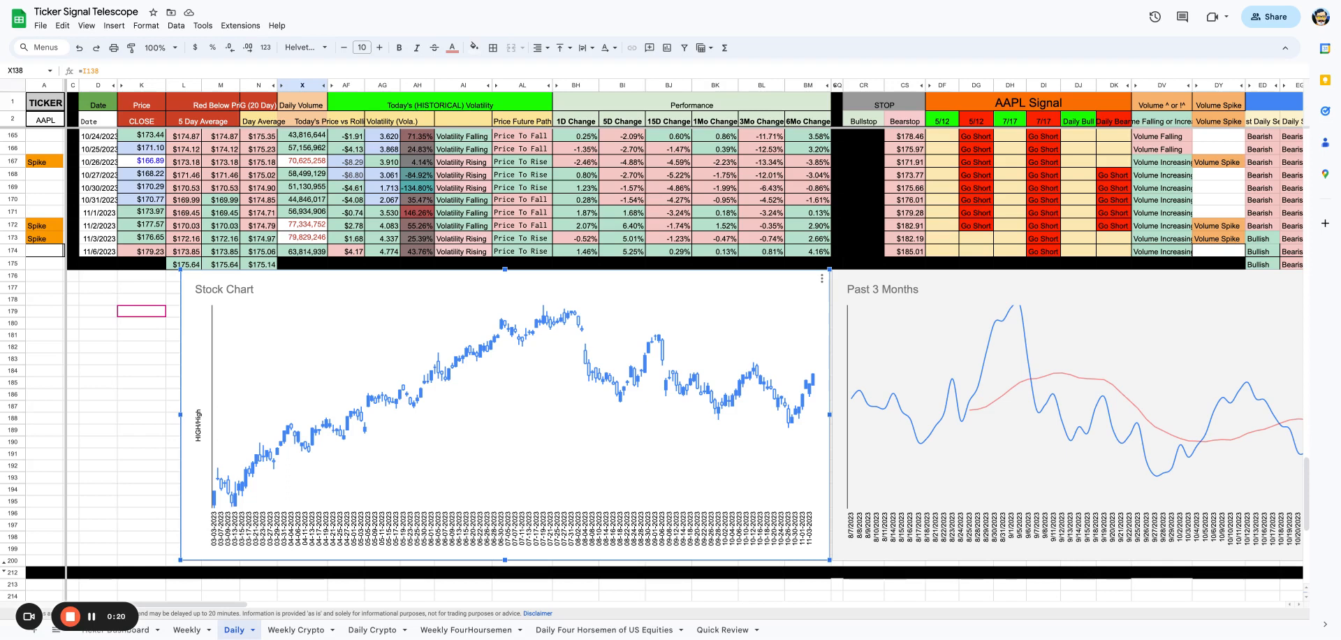
Inspect the IF formulas behind the AAPL Signal cells and the Bullish/Bearish trend indicator
click(806, 251)
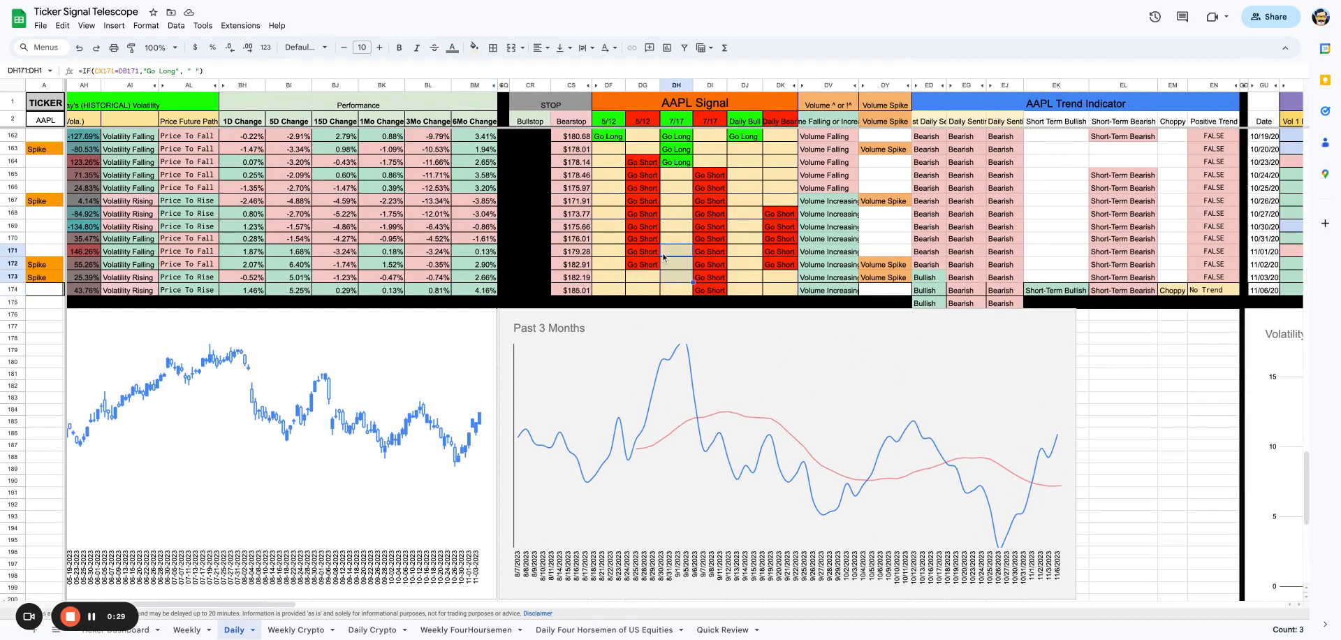
click(744, 251)
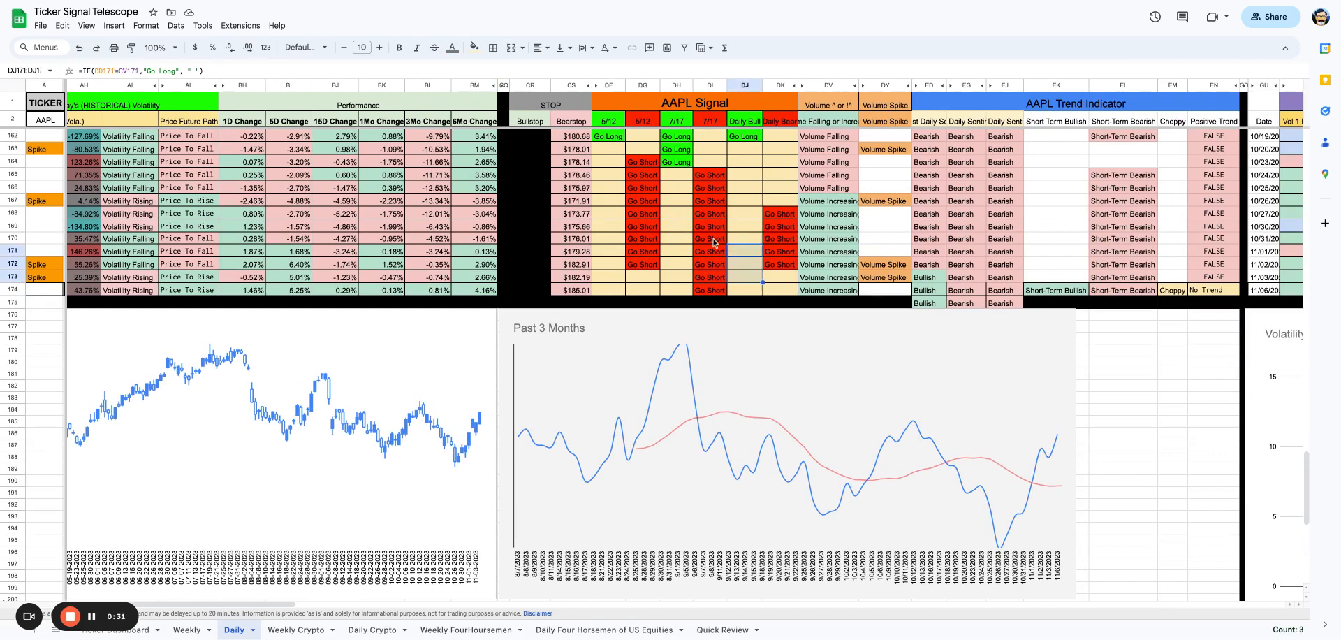
click(743, 264)
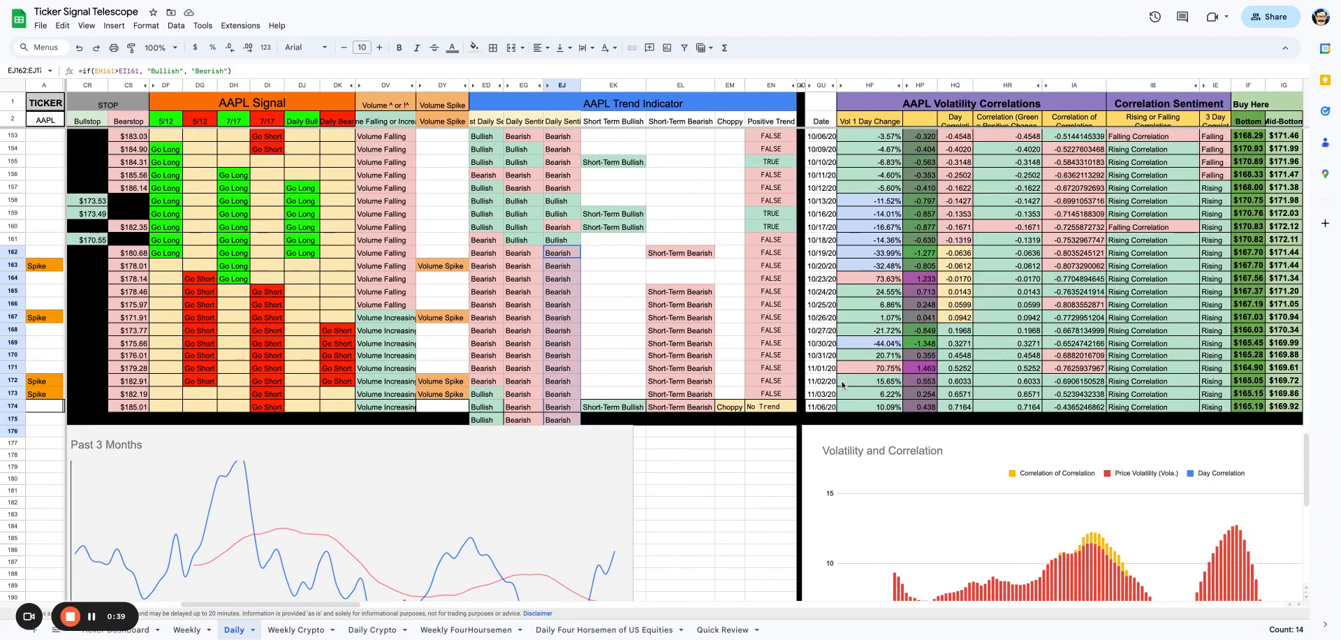
Scroll right past the Rolling Sentiment table and ULTRA-FAST Trend chart to AAPL Trading Signals
scroll(down, 3)
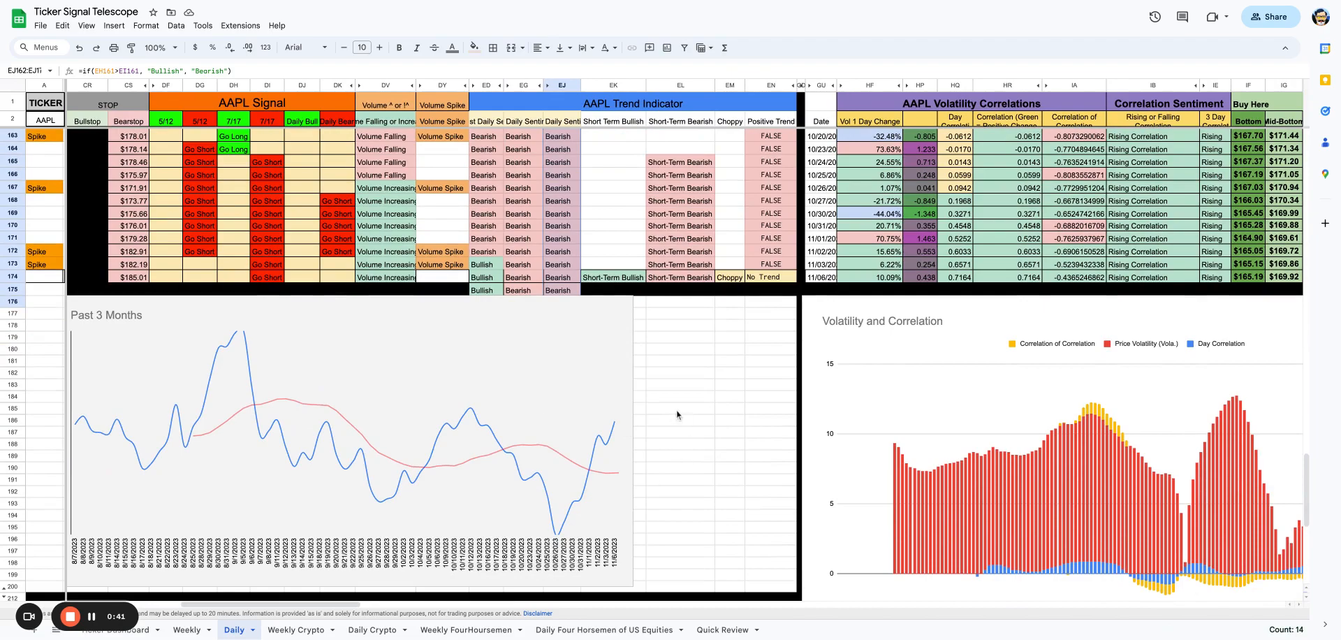
scroll(right, 3)
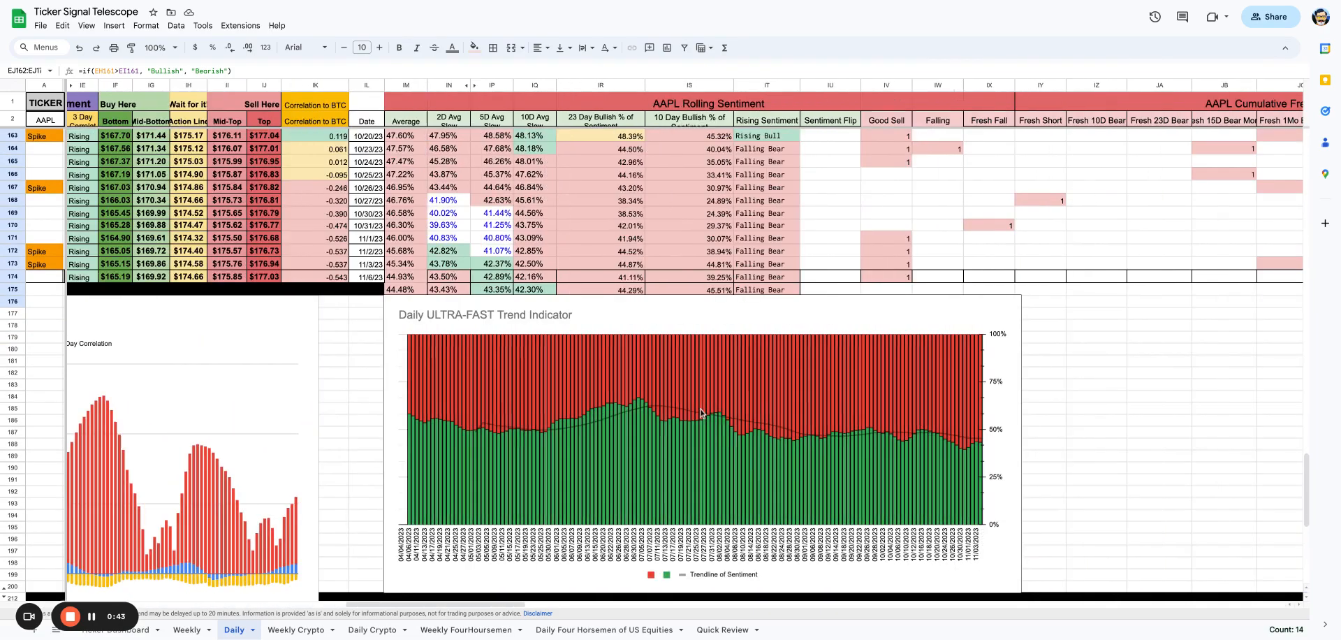
scroll(up, 3)
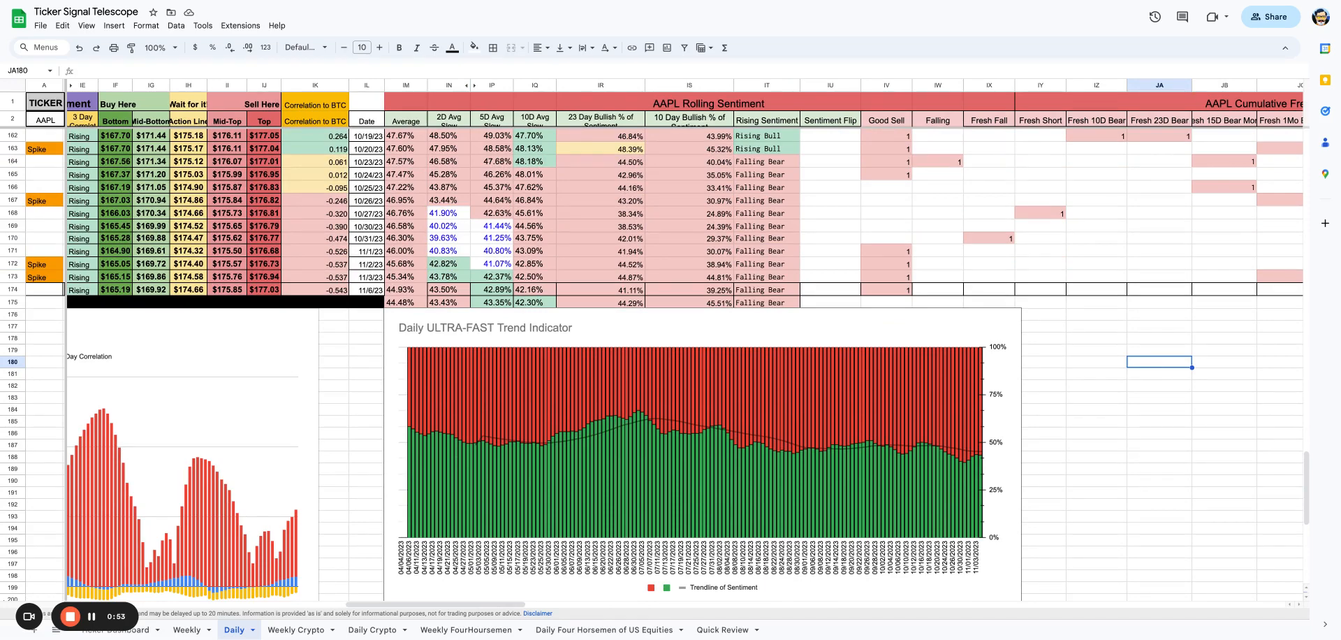
scroll(right, 3)
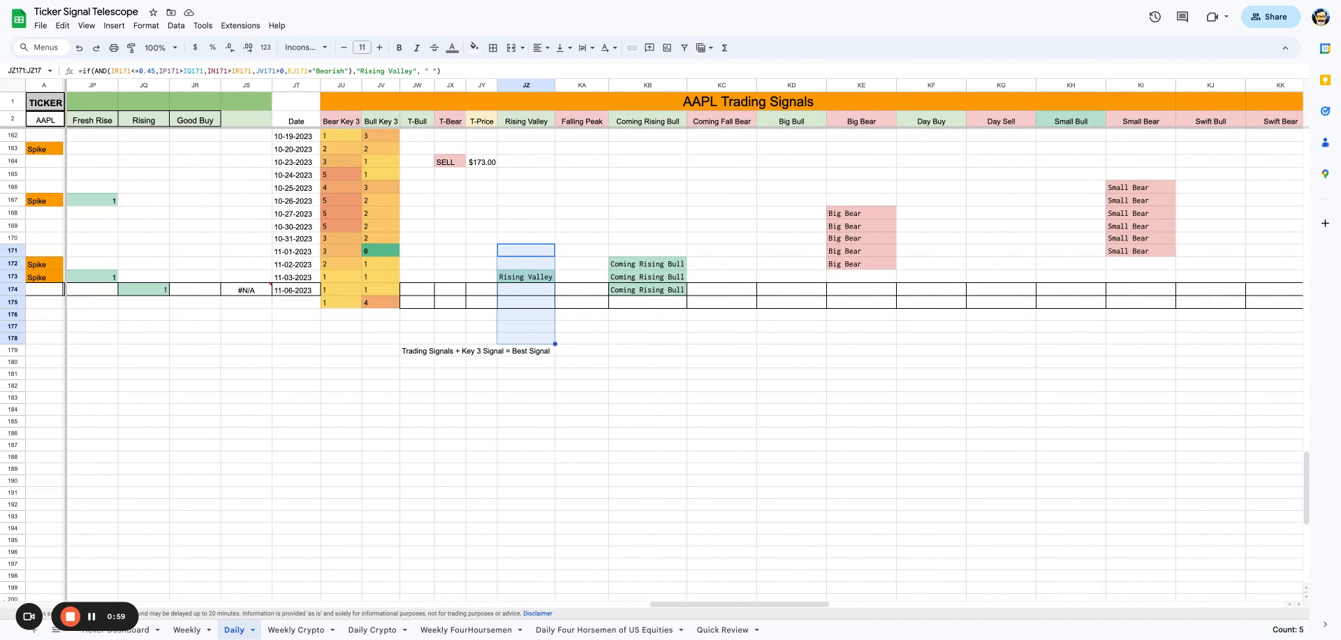
Check the AVERAGE formula in a 5D Avg cell, then switch to the Quick Review sheet
scroll(left, 3)
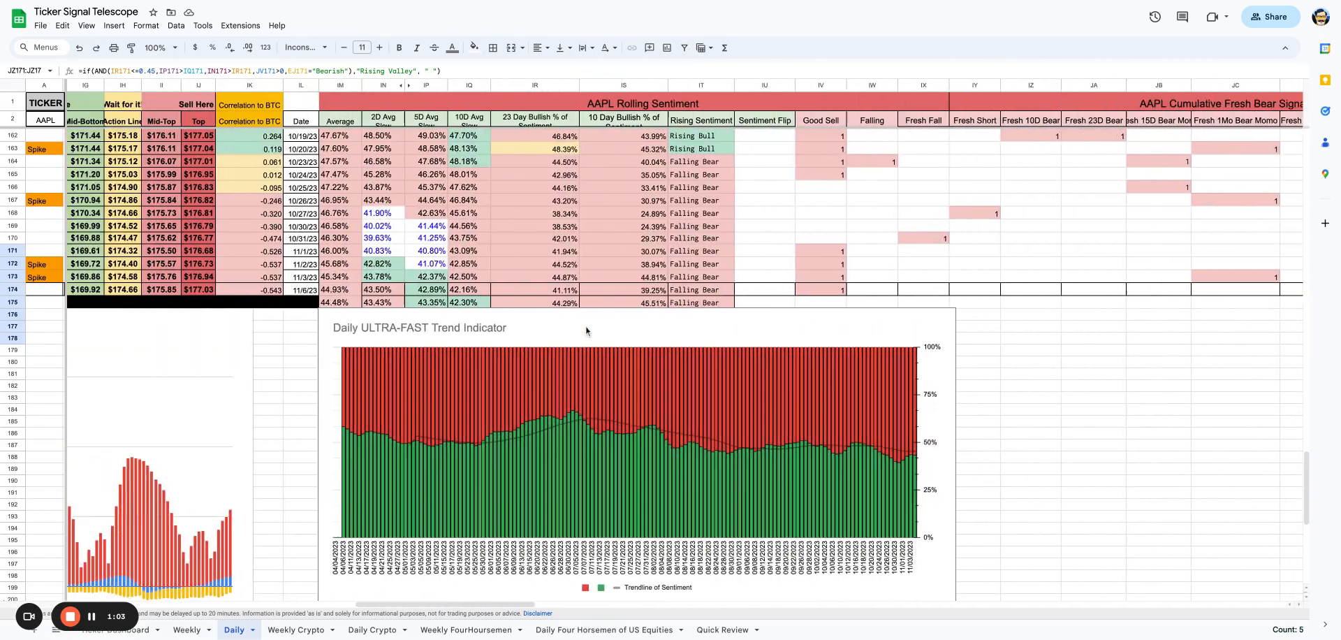
click(432, 238)
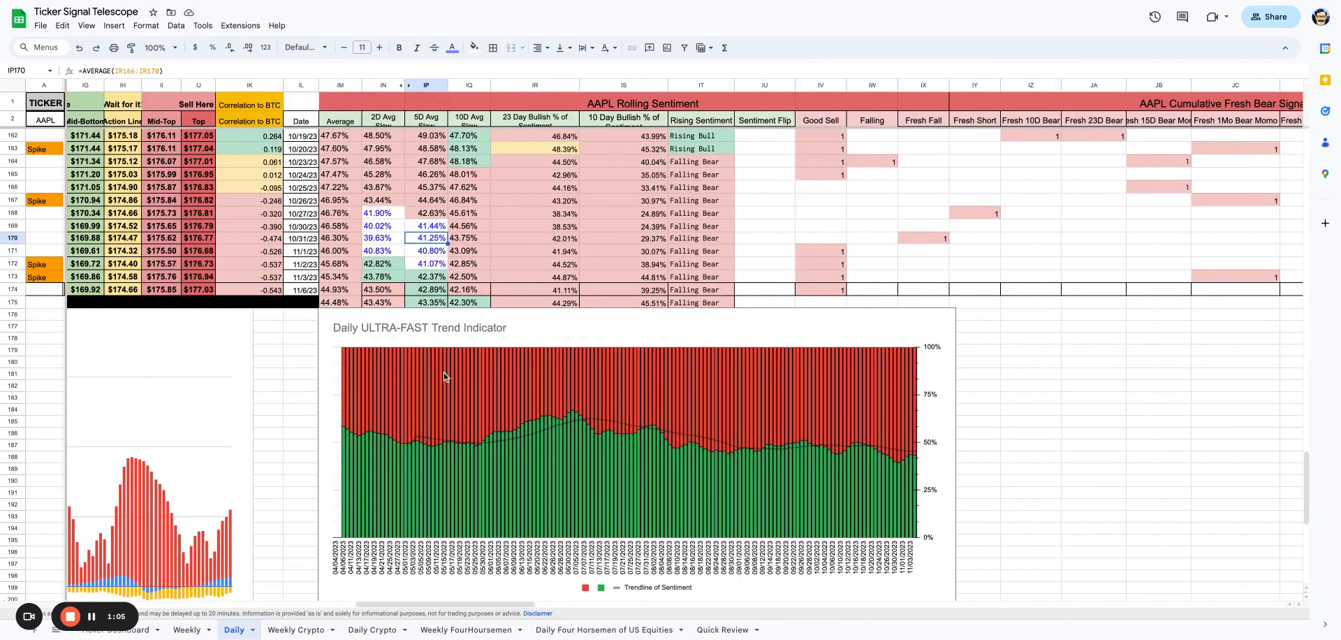
scroll(right, 3)
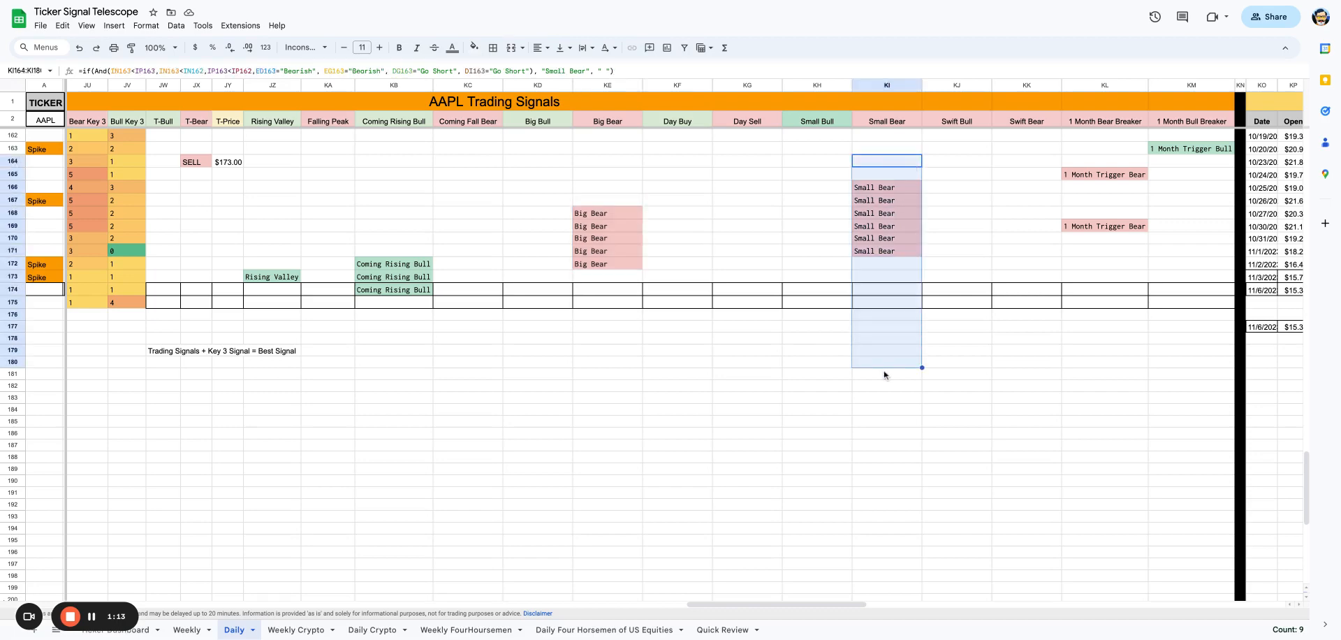
click(1104, 349)
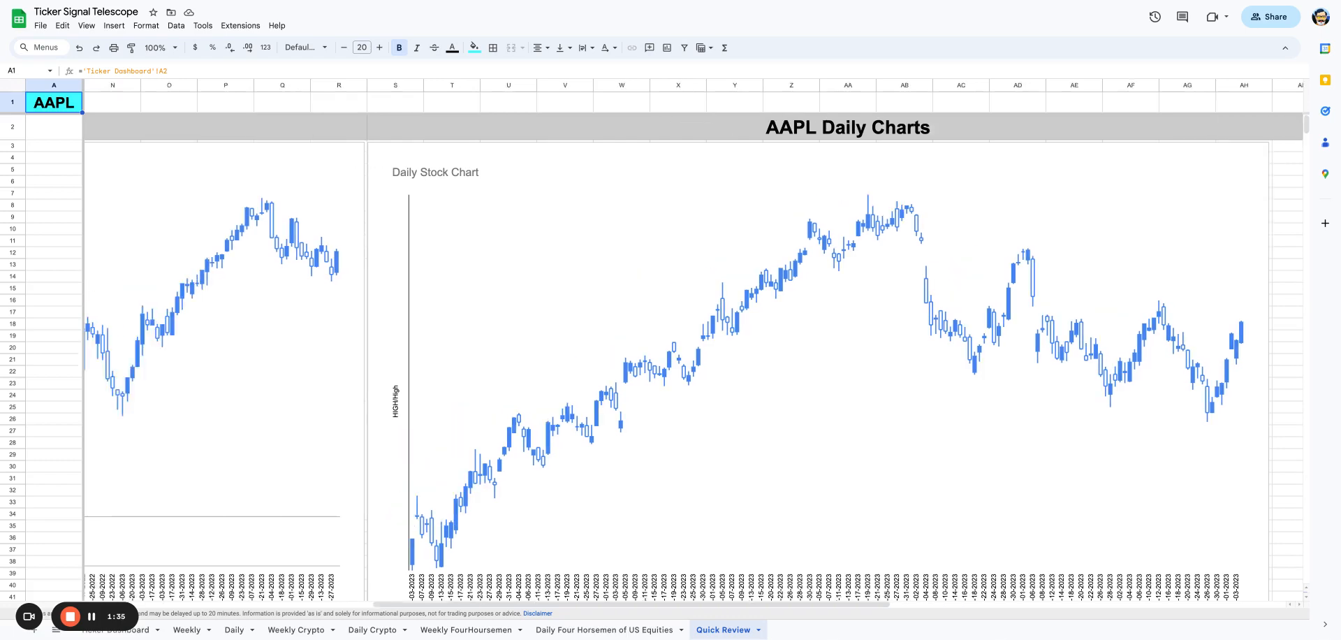
Select the WEEKLY Stock Chart for tooltips, then scroll to the Daily Sentiment Indicator chart
click(186, 628)
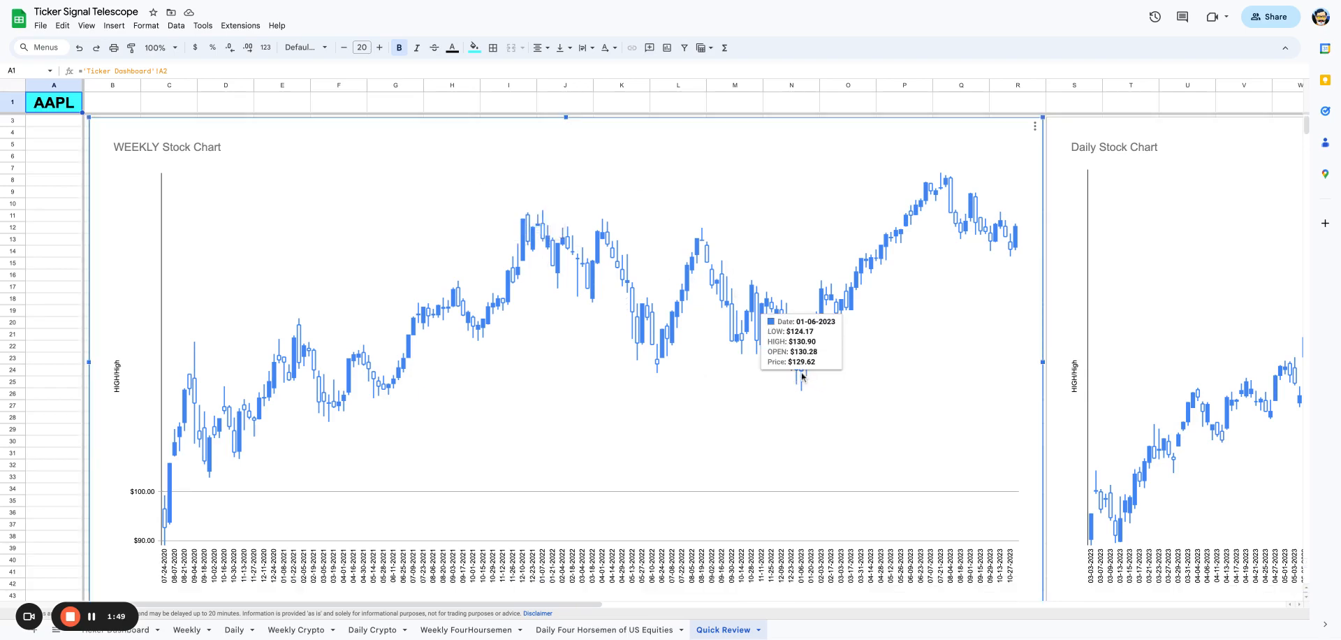
mouse_move(706, 242)
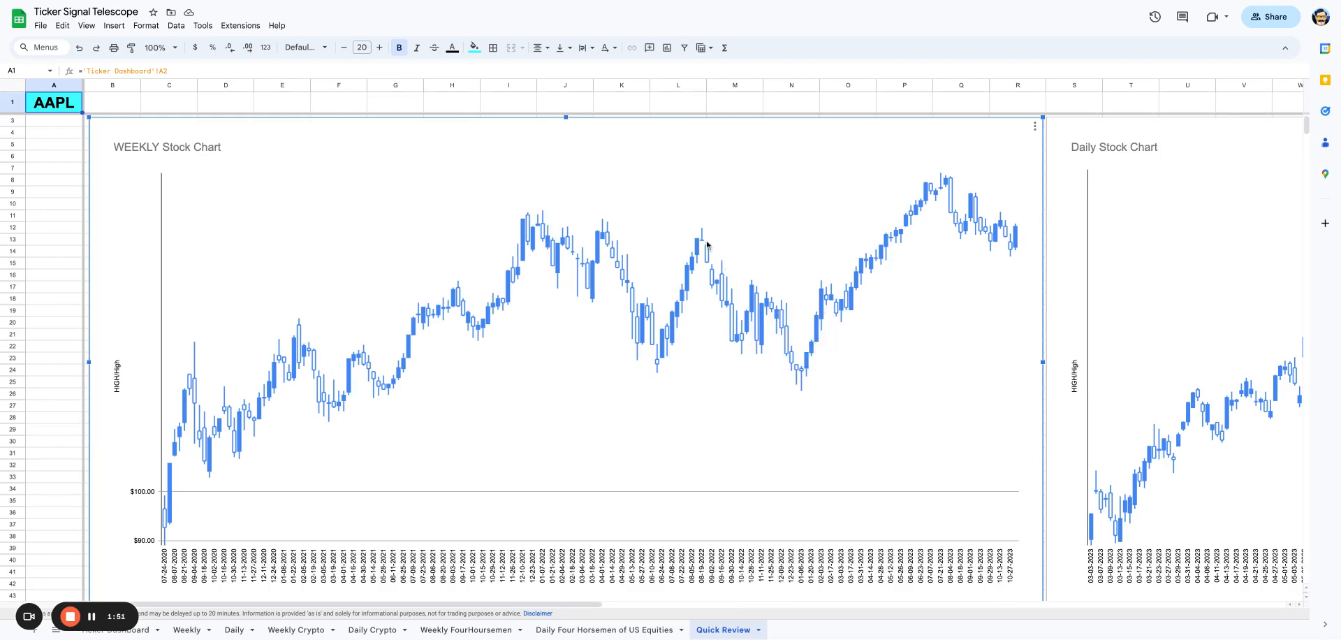
mouse_move(1000, 254)
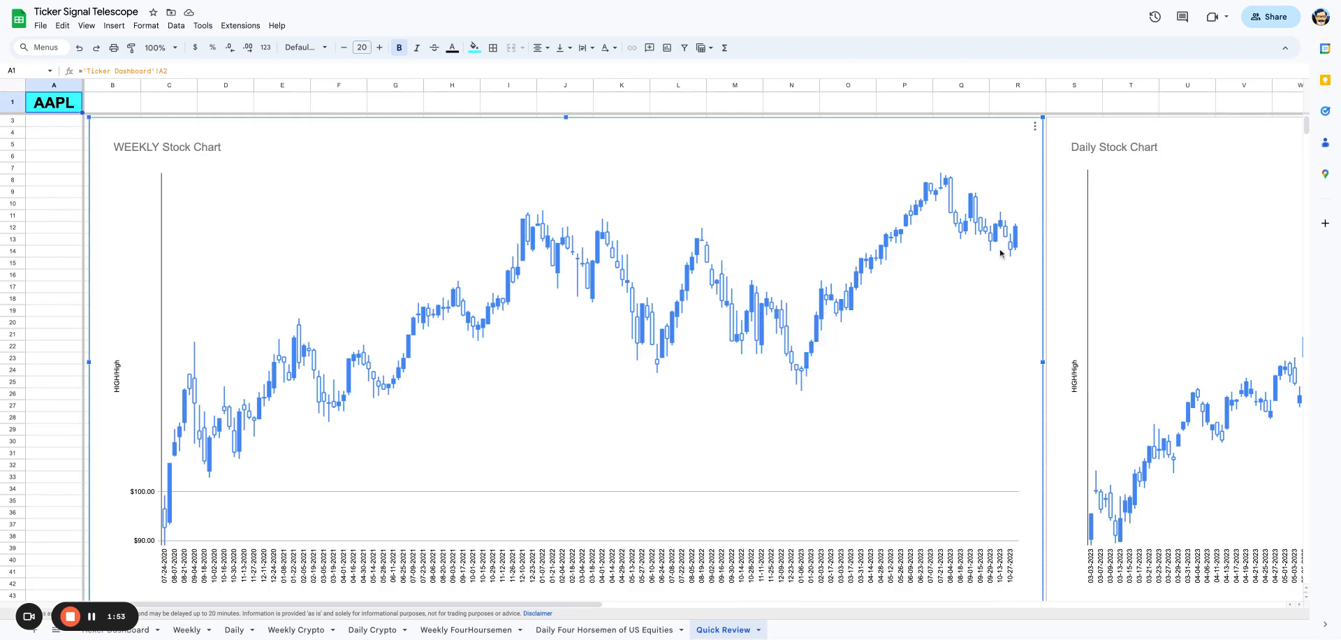
scroll(right, 3)
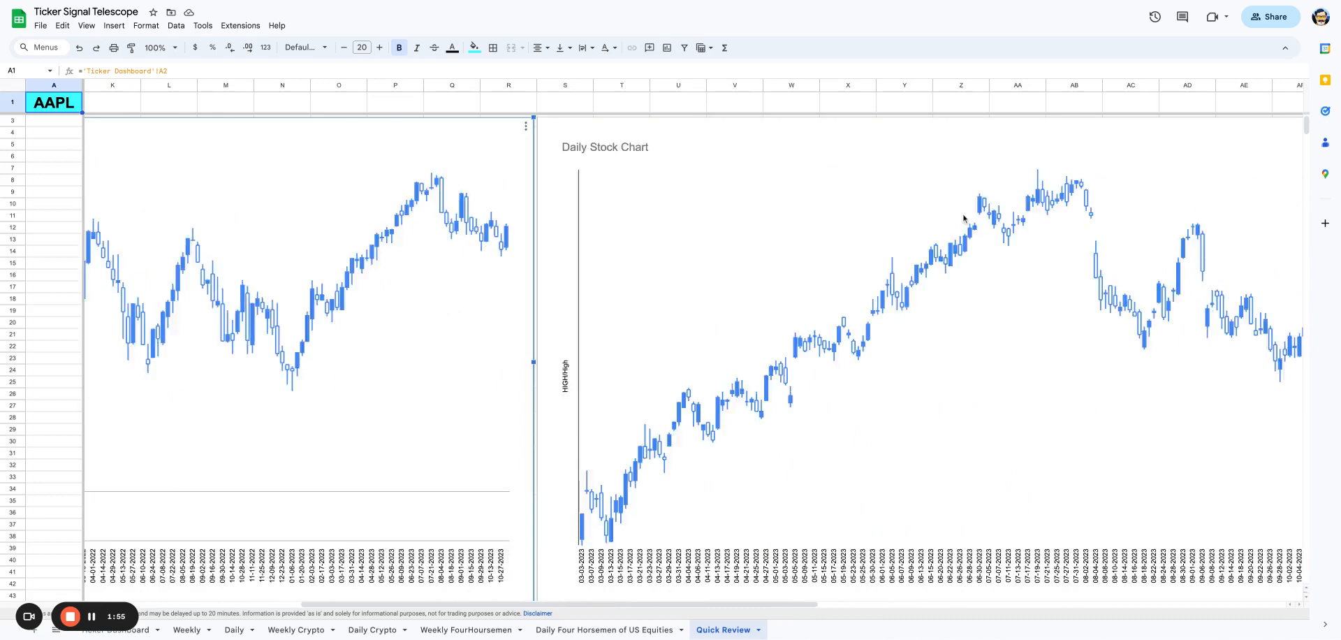
scroll(down, 3)
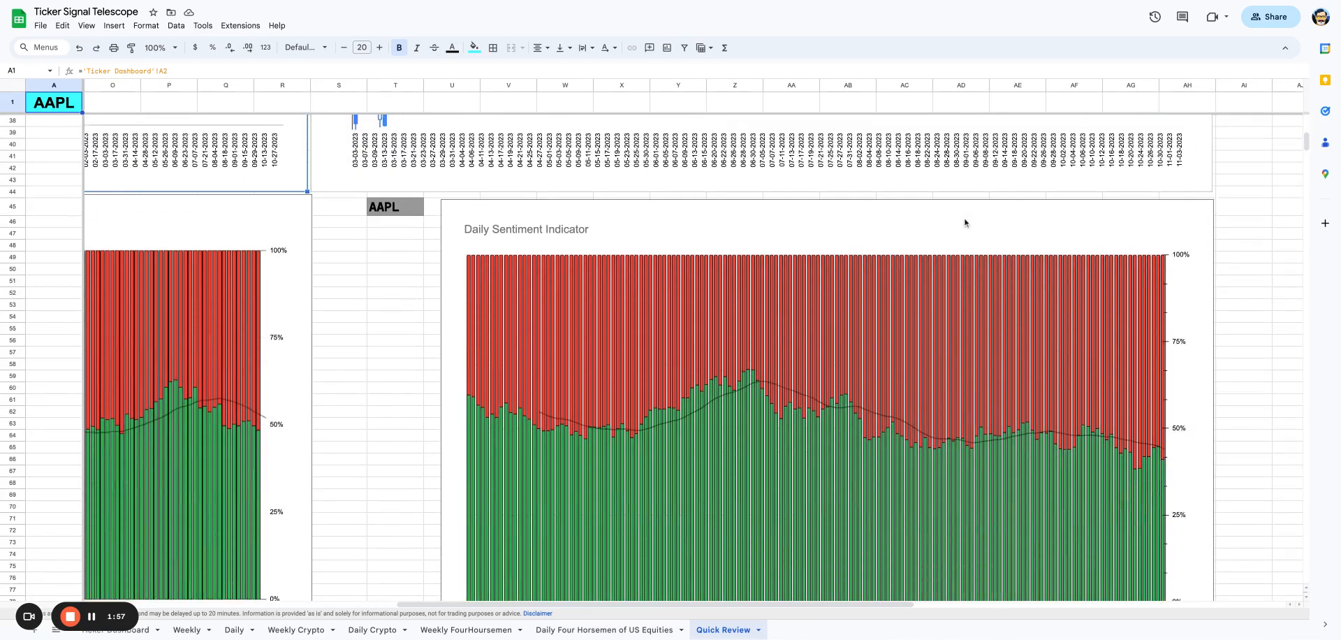
Scroll down from the Daily Sentiment Indicator to bring the AAPL Daily Volume chart into view
scroll(down, 3)
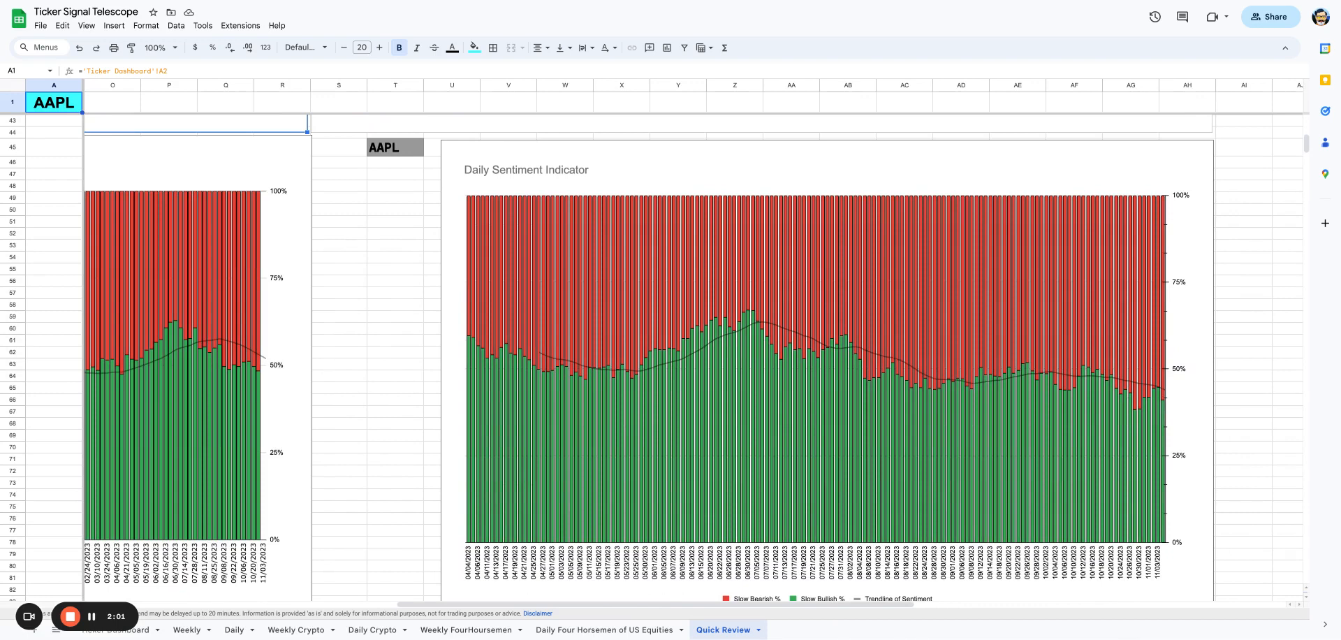
mouse_move(936, 321)
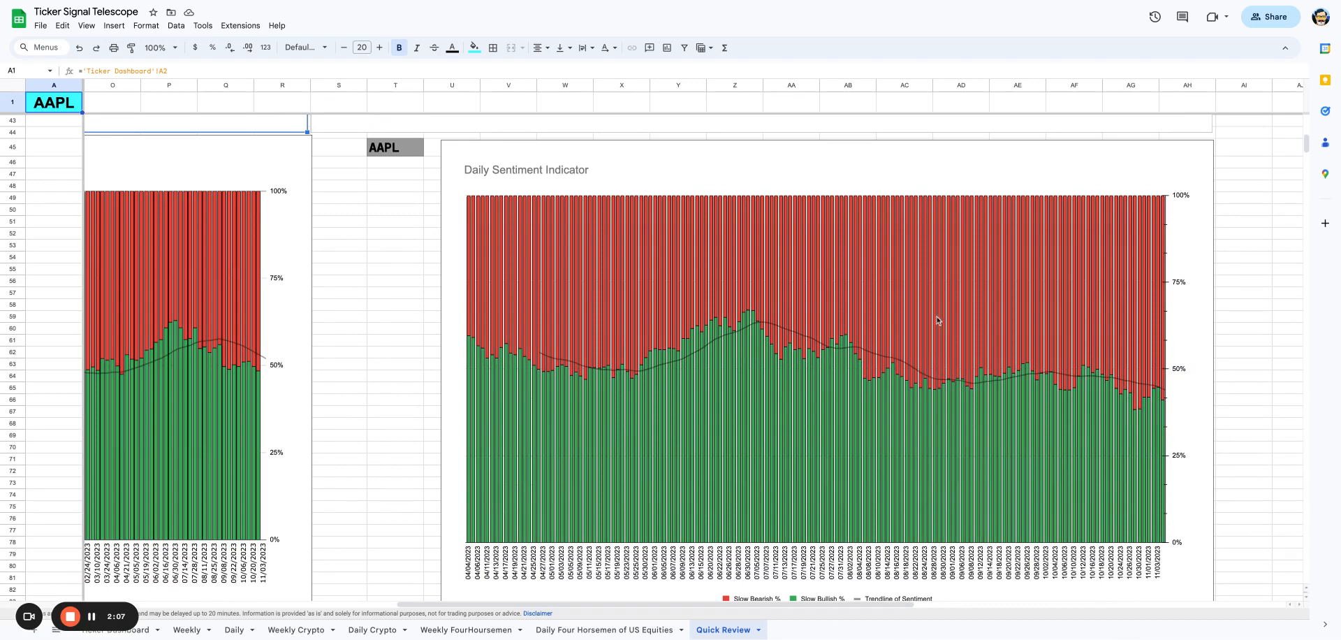
scroll(right, 3)
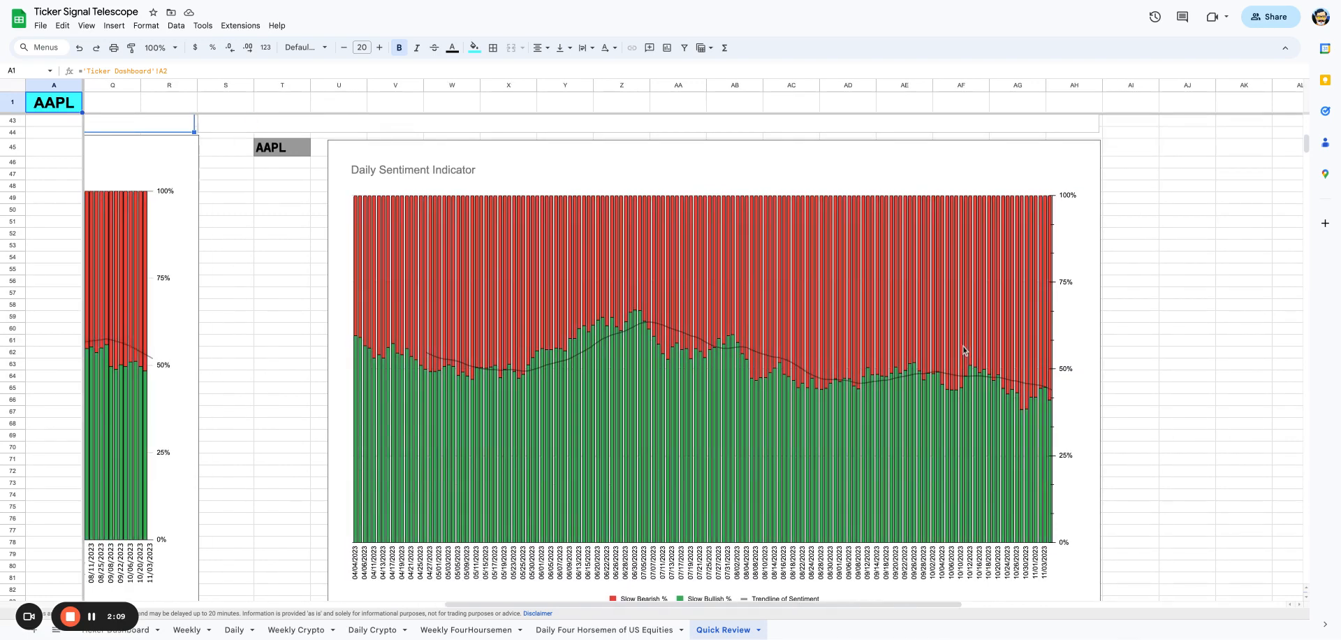
mouse_move(1137, 397)
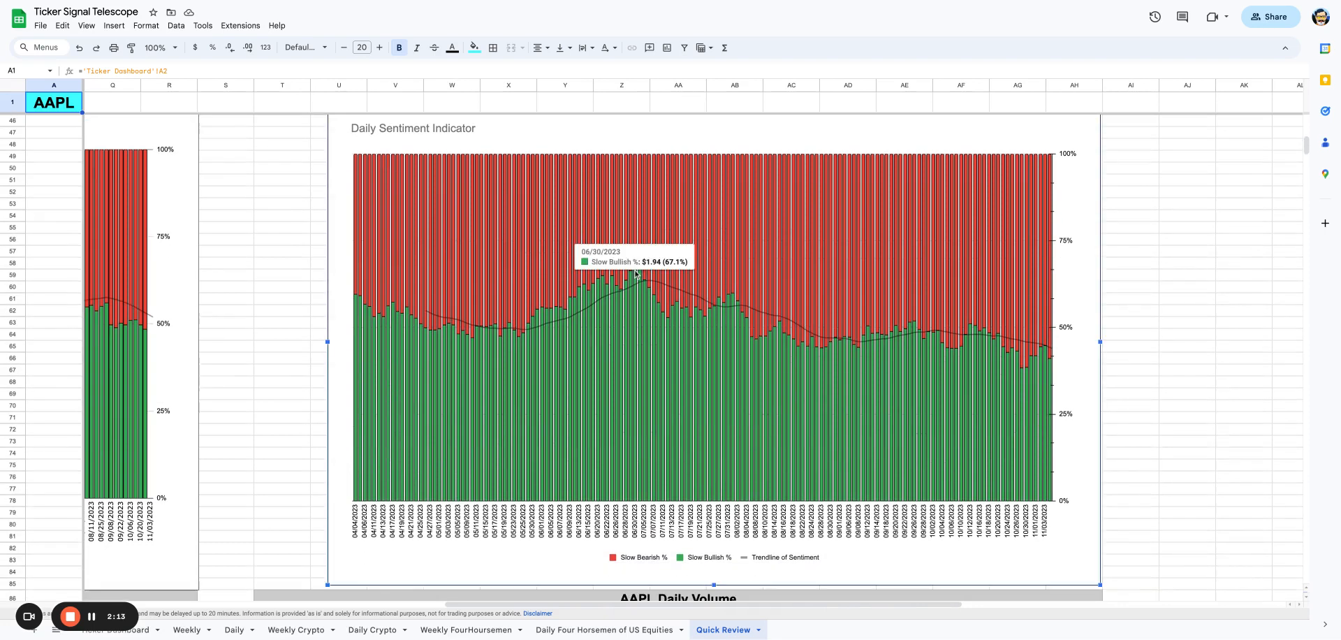
mouse_move(1058, 370)
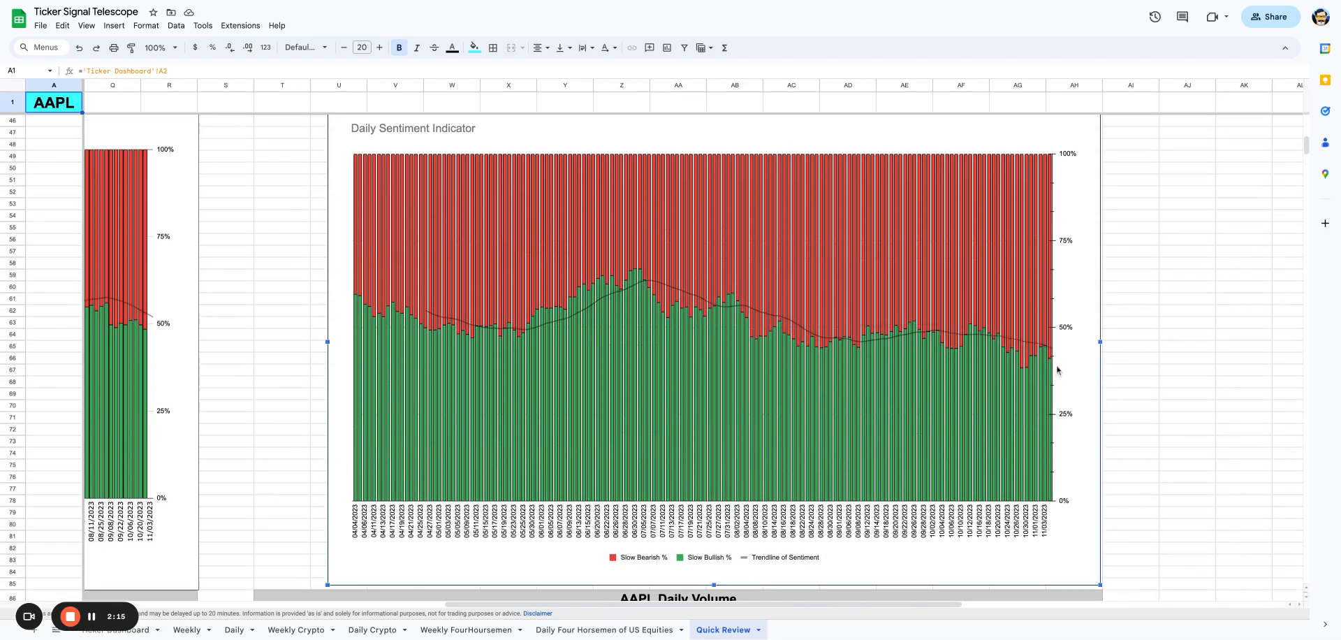
mouse_move(1027, 363)
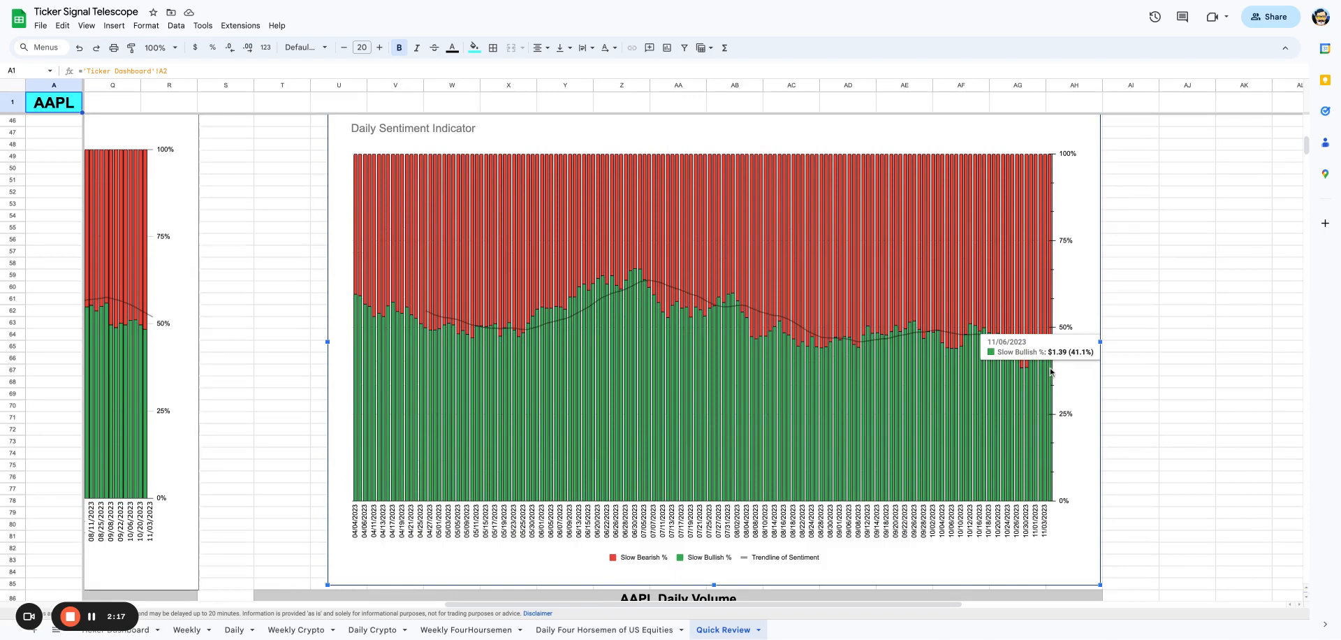
scroll(down, 3)
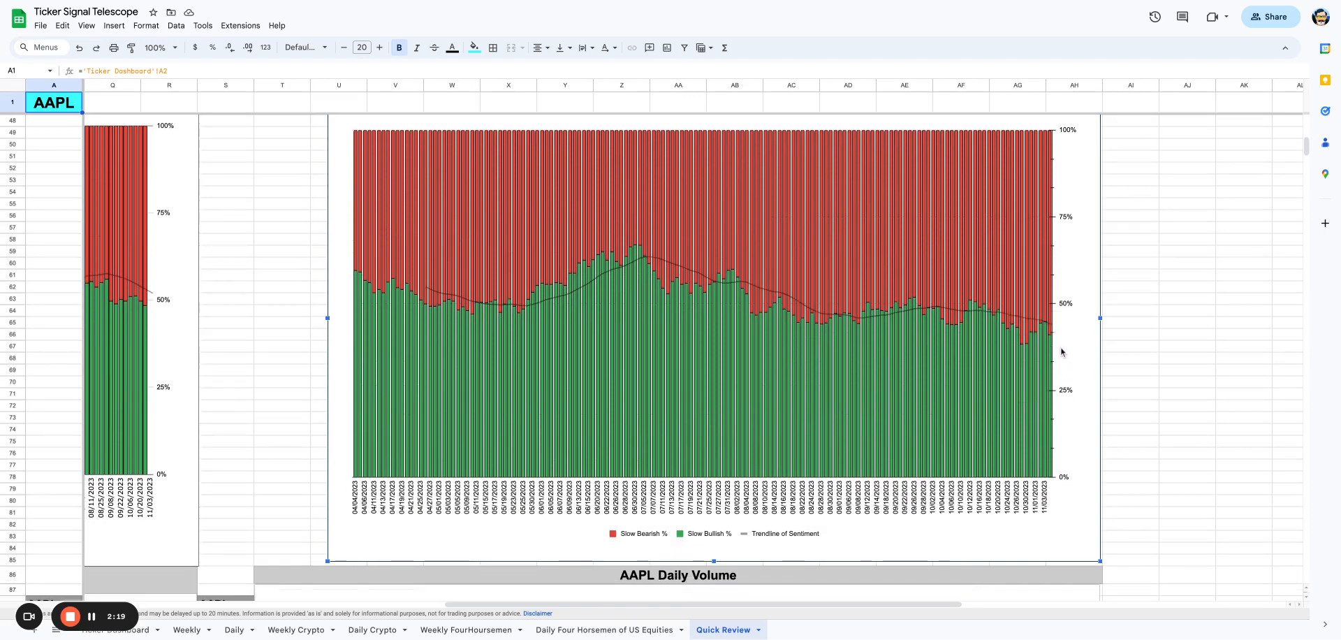
scroll(down, 3)
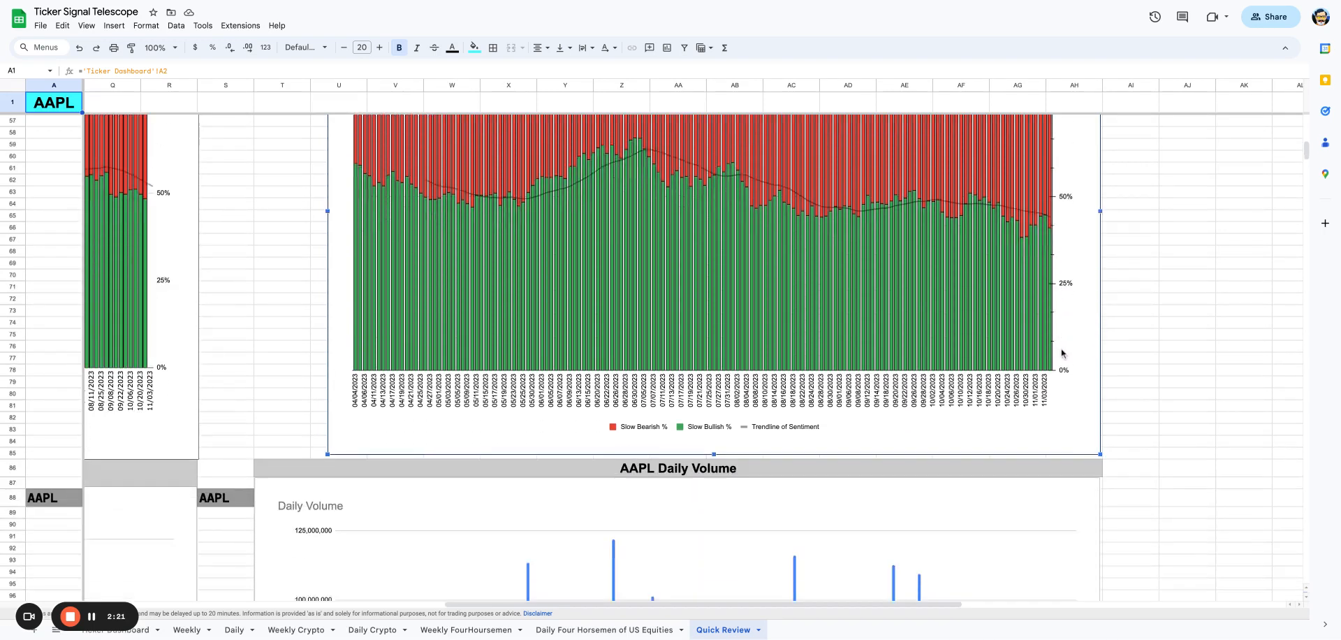
scroll(down, 3)
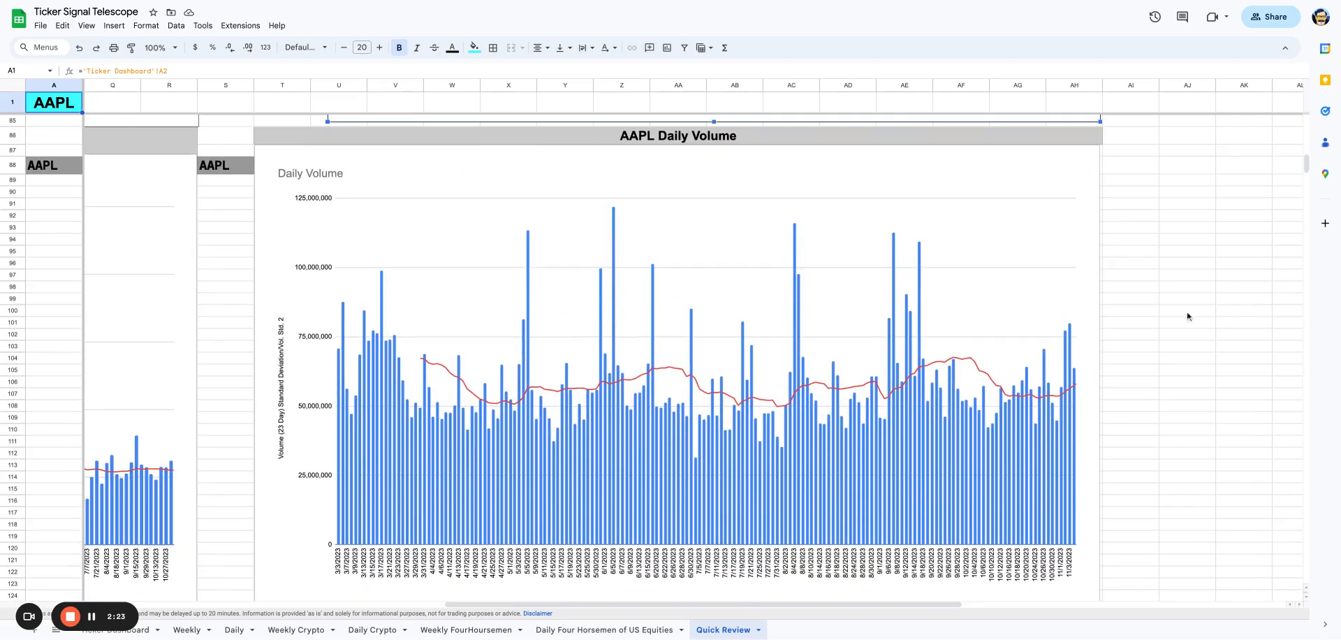
mouse_move(1202, 315)
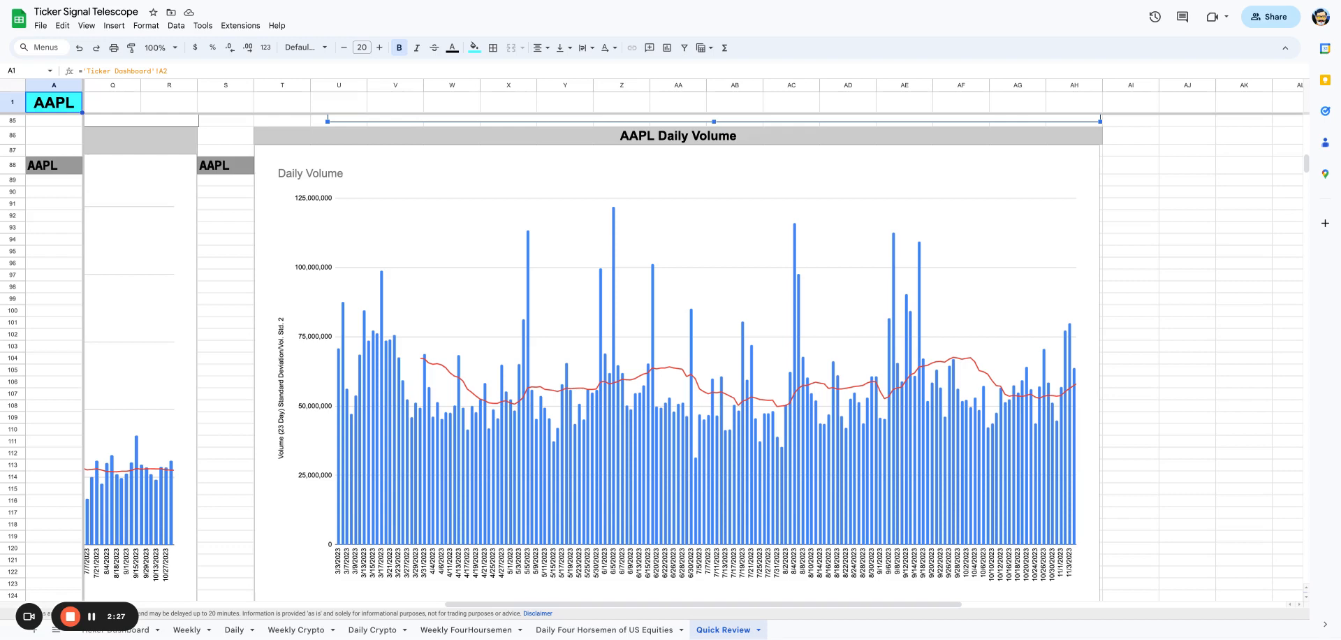
mouse_move(1061, 398)
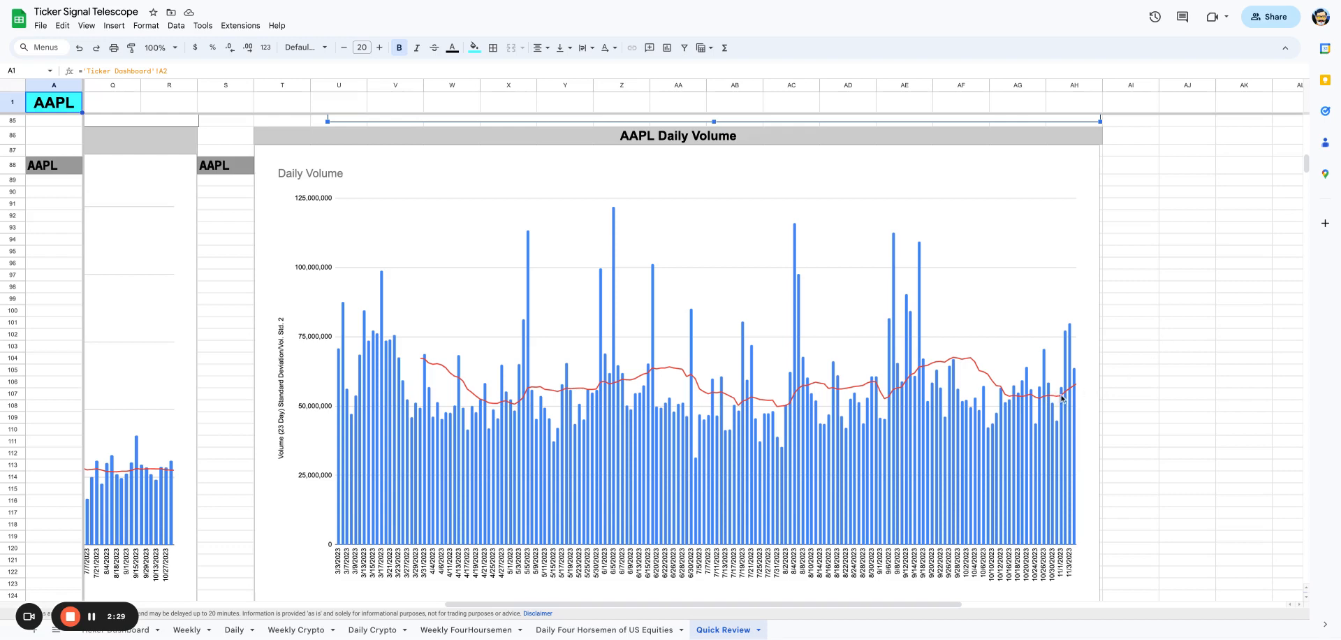
mouse_move(1069, 358)
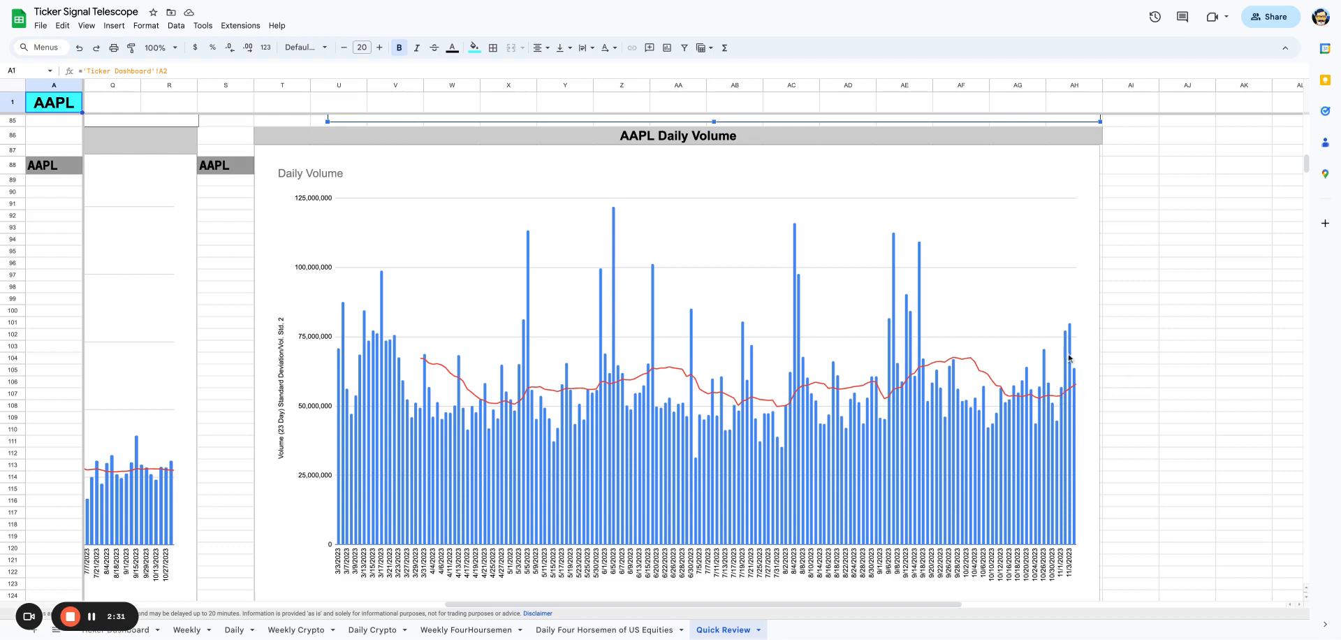
Scroll to and focus the Daily Volatility-Price-Correlation chart to read its bar values
scroll(down, 3)
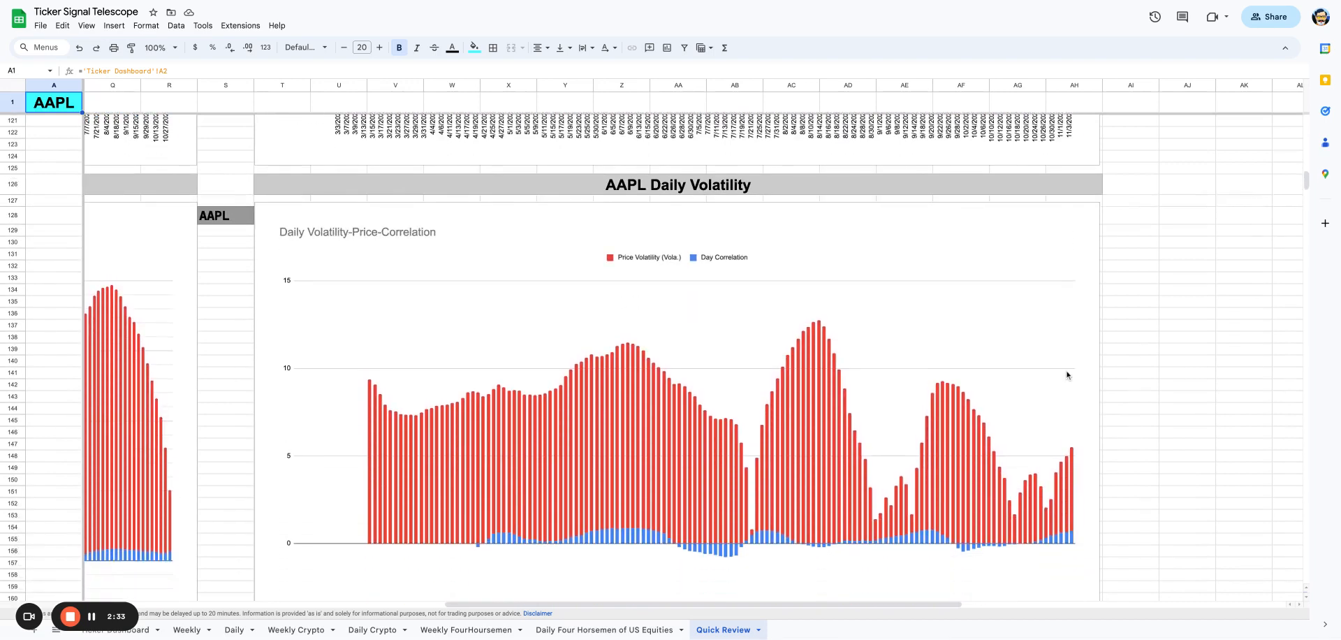
scroll(down, 3)
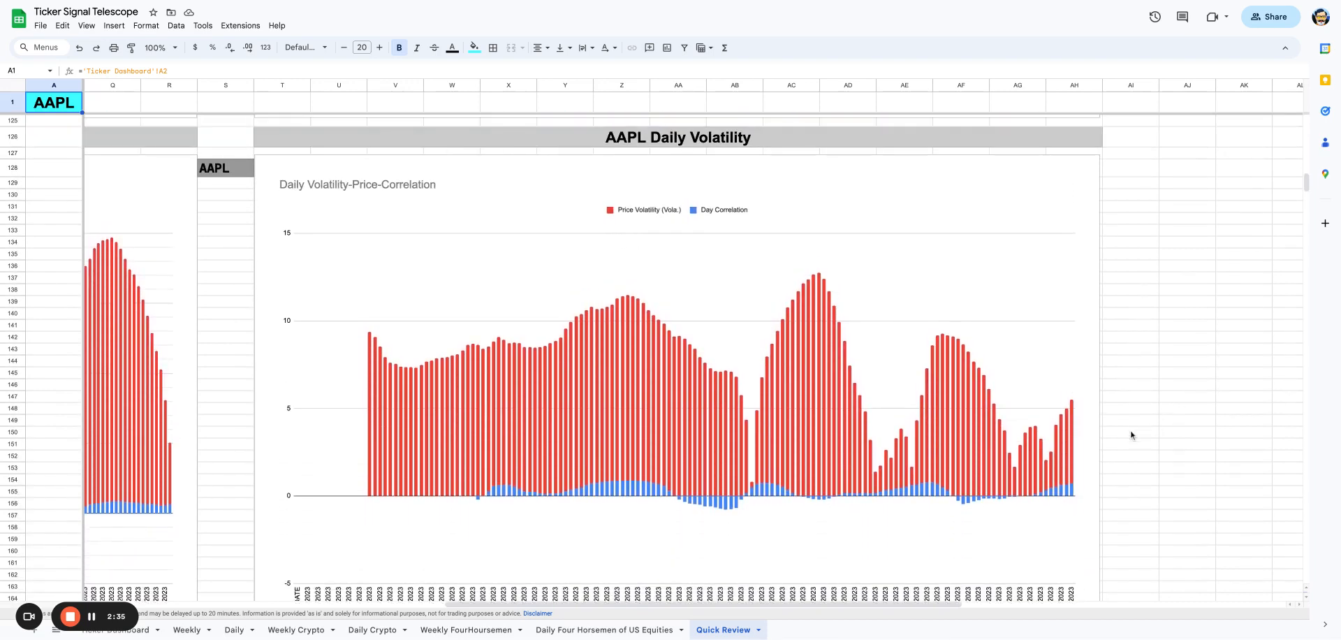
mouse_move(1031, 444)
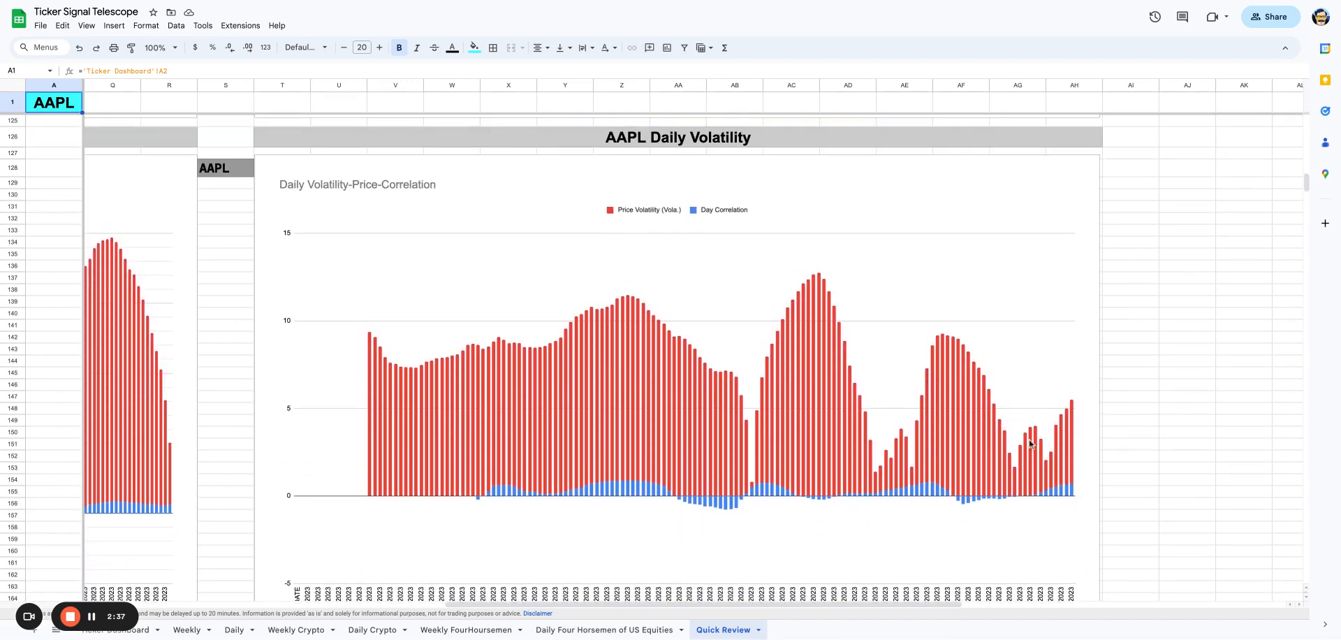
click(676, 359)
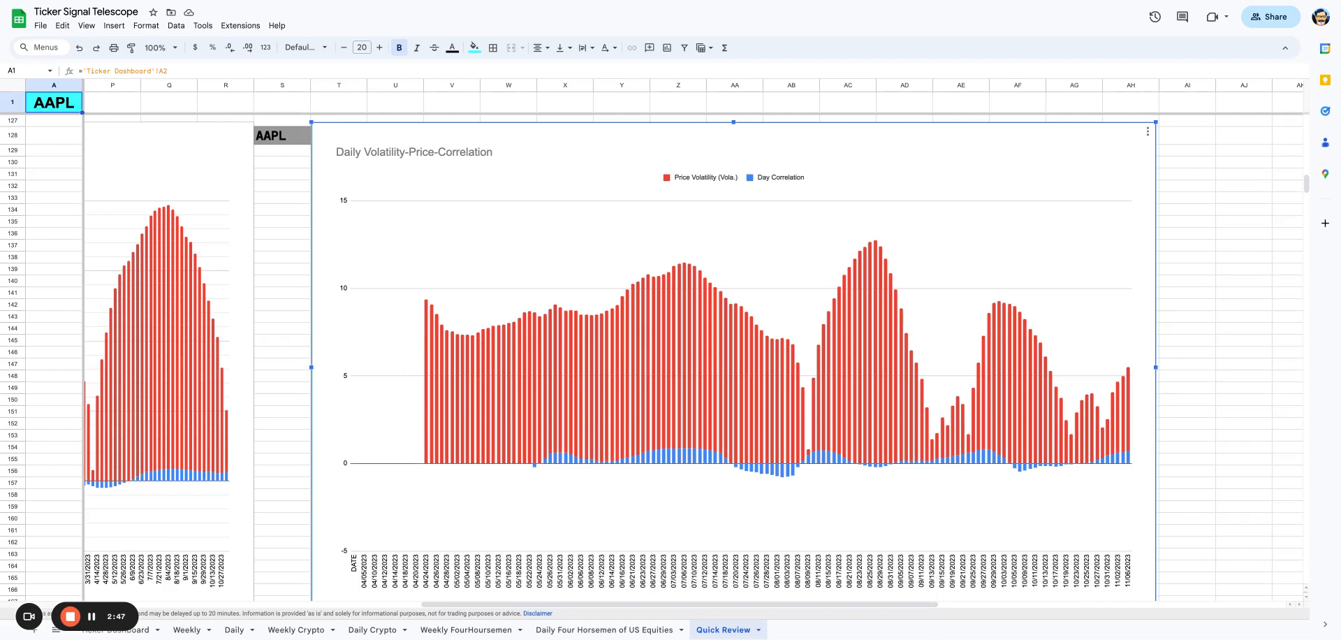
mouse_move(573, 326)
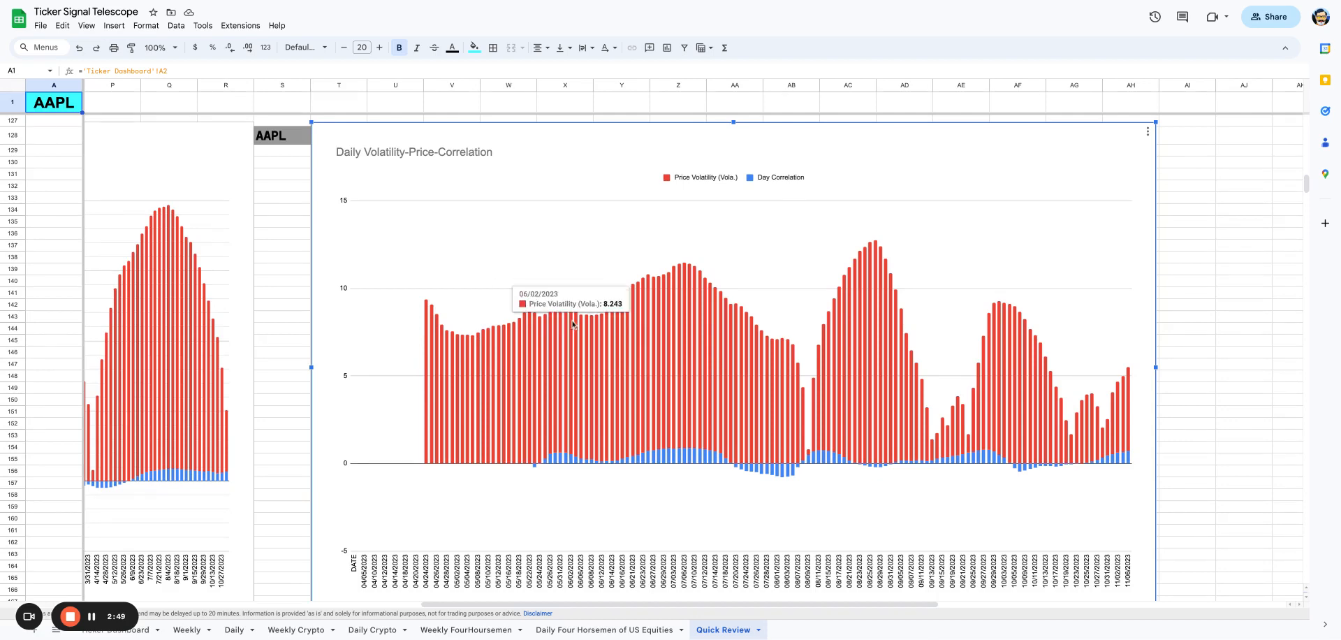
mouse_move(710, 318)
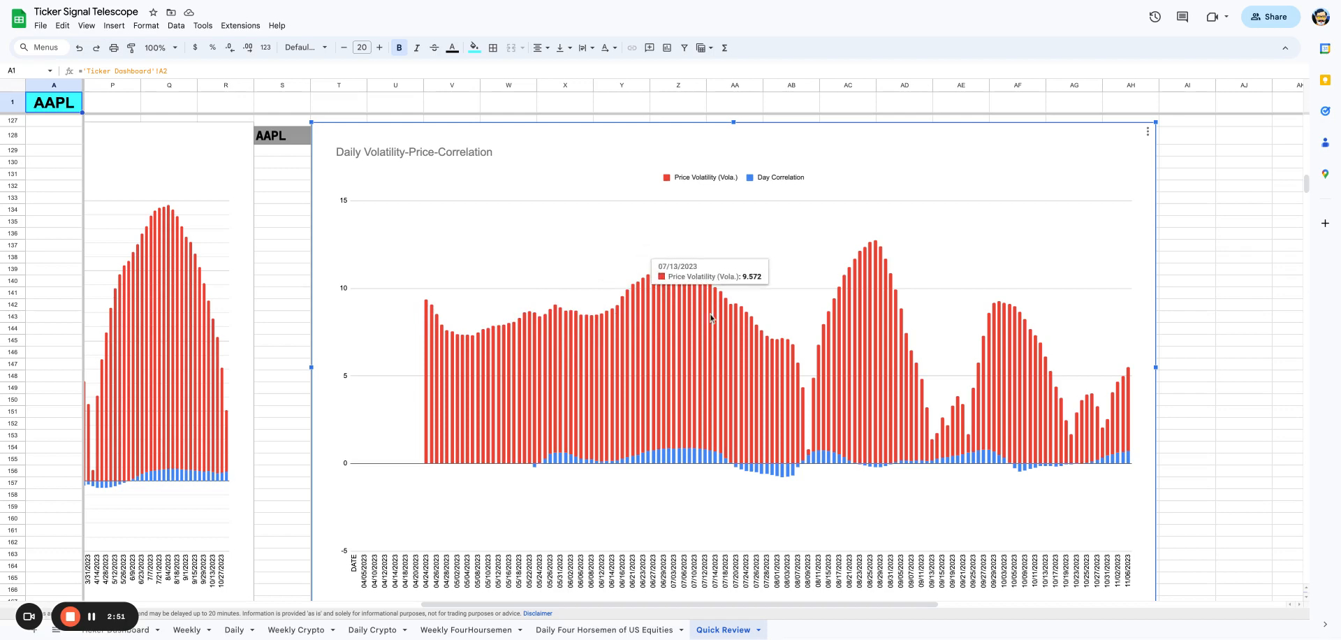
mouse_move(1014, 383)
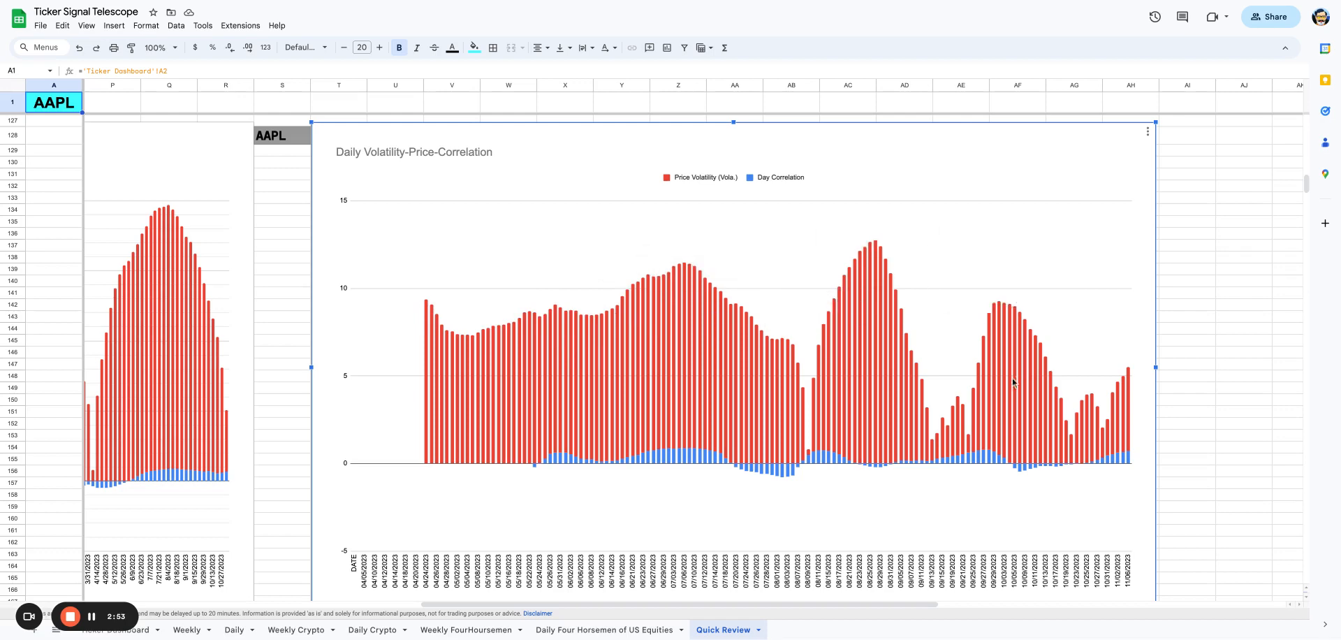
mouse_move(1073, 440)
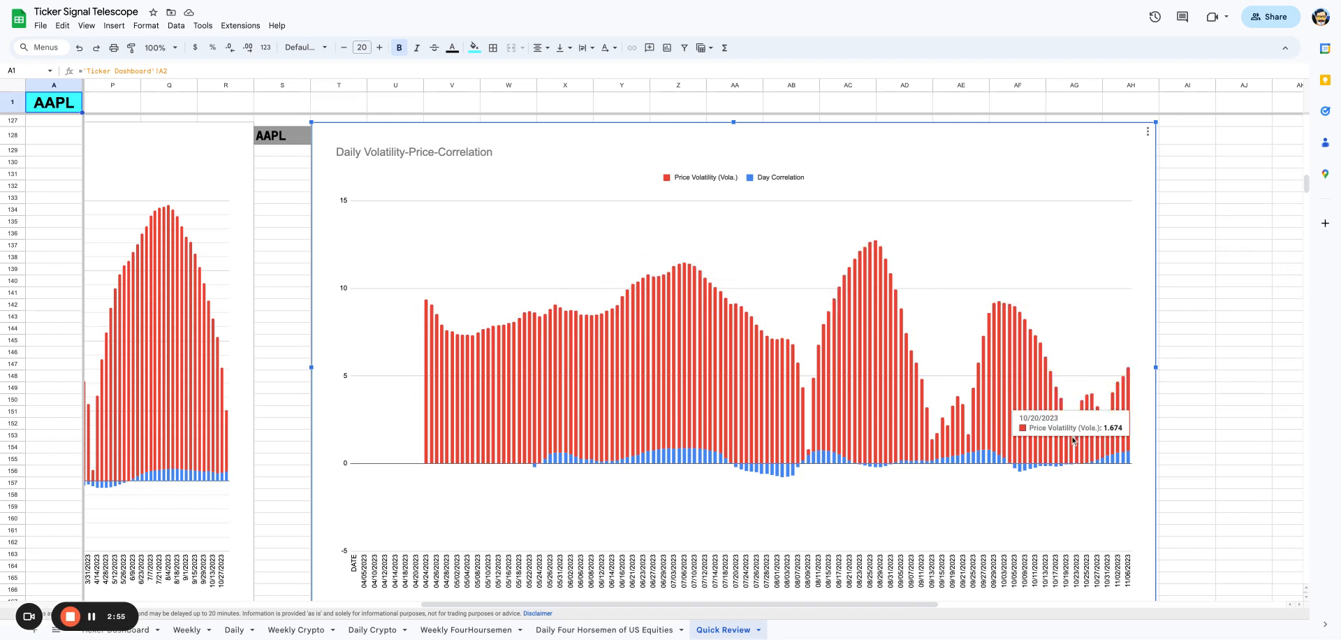
mouse_move(1116, 394)
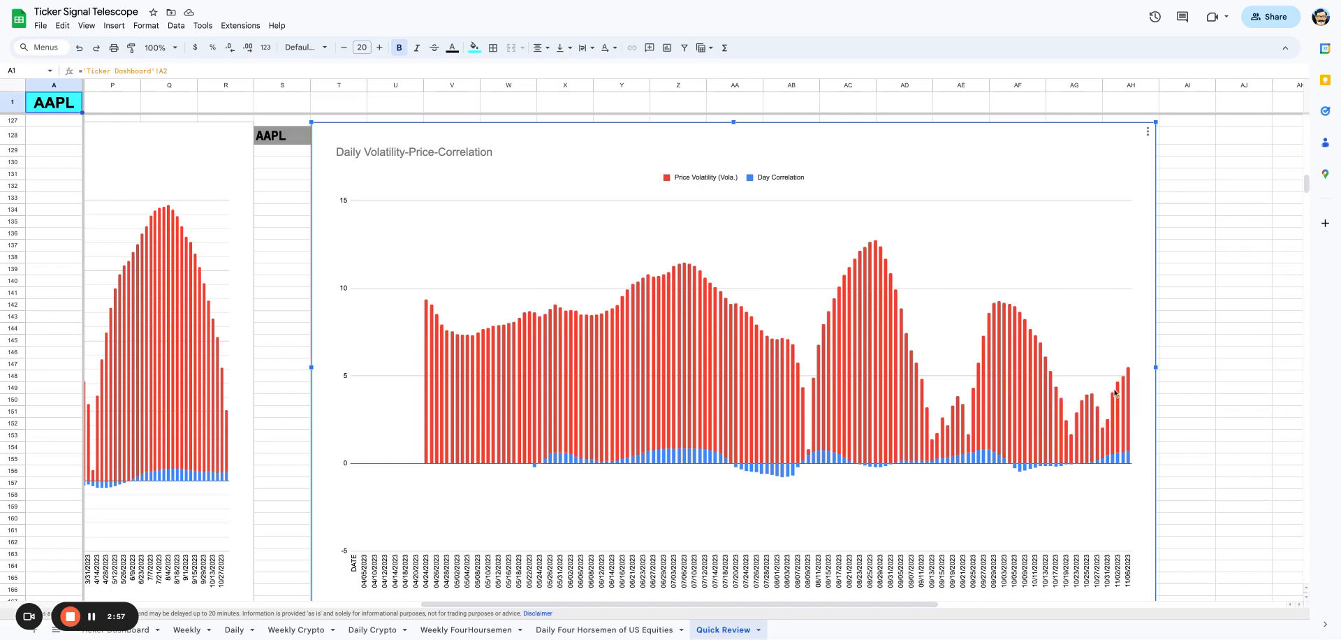
mouse_move(1123, 458)
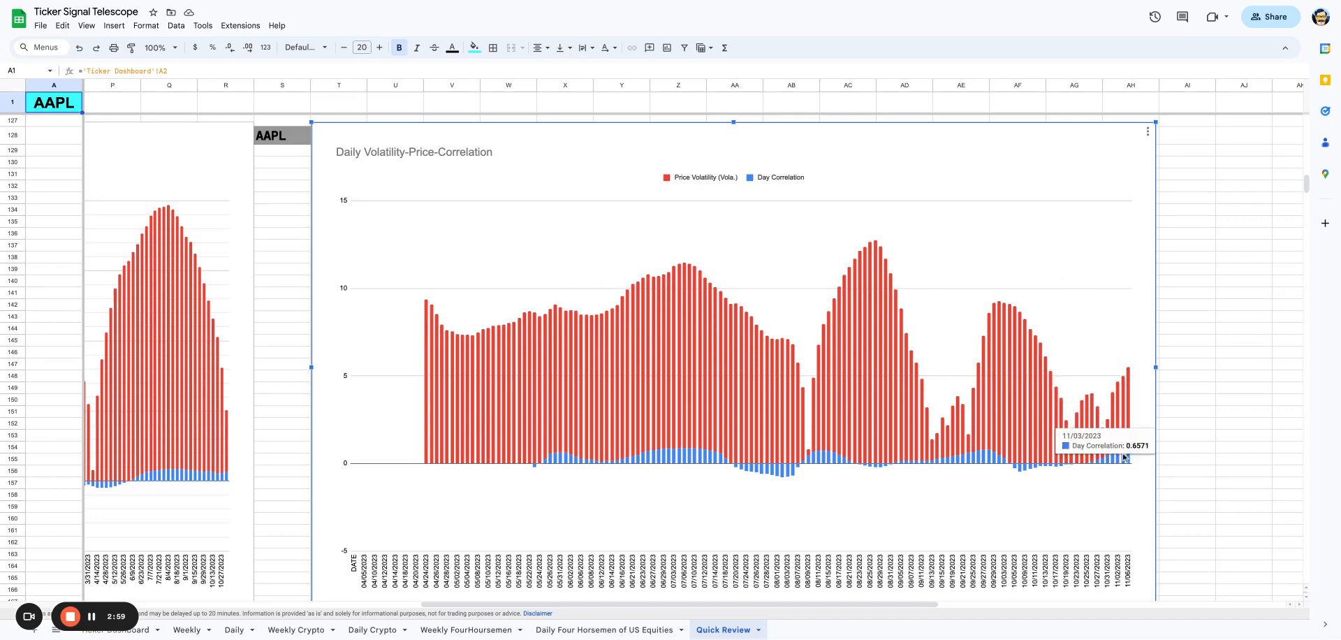
scroll(up, 3)
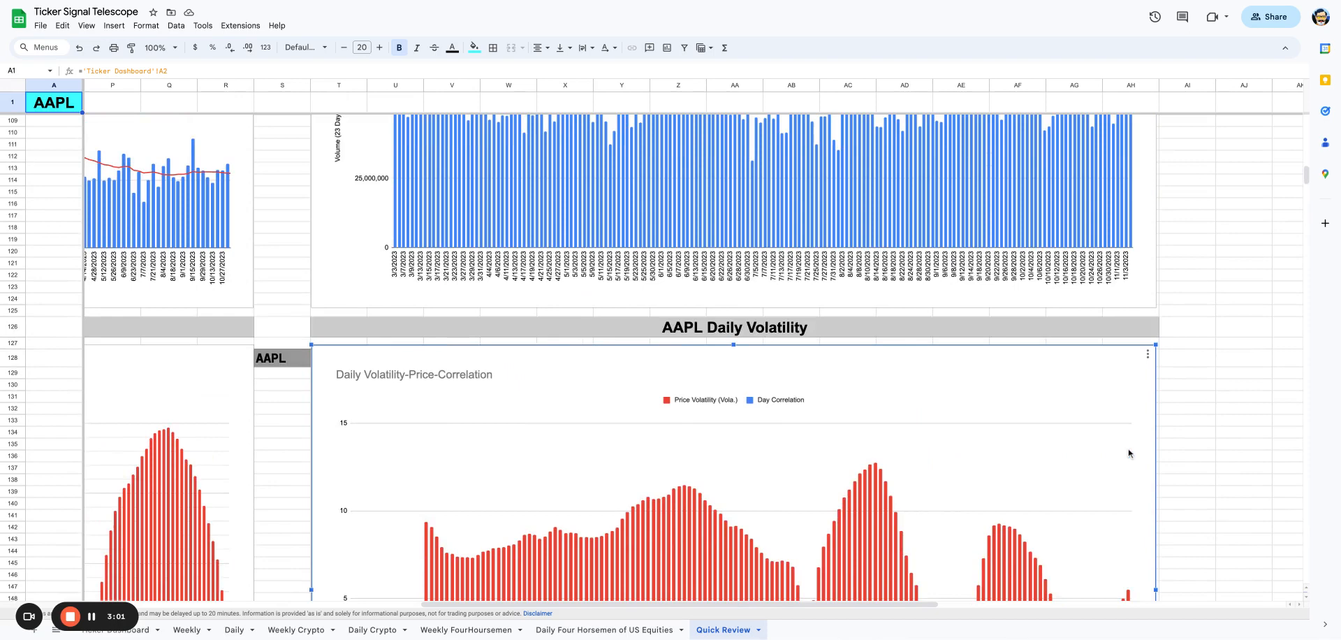
Scroll down to the AAPL Daily Non-Sentiment Trade Range chart with Buy Bottom and Sell Top lines
scroll(down, 3)
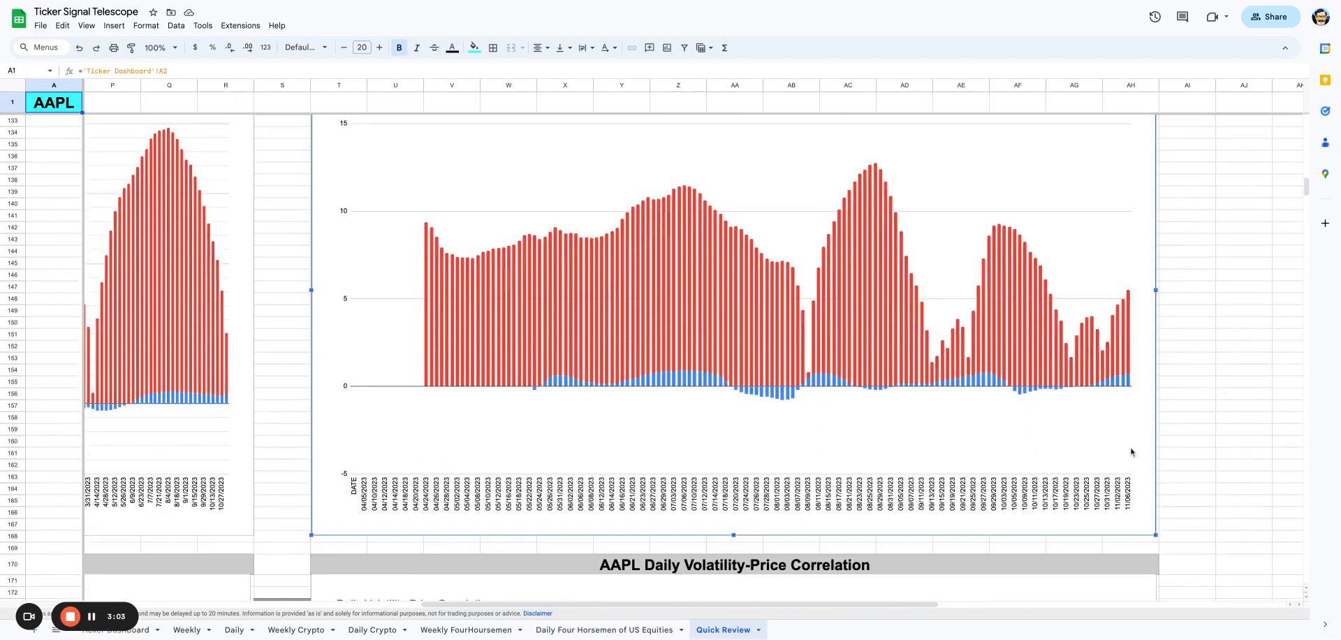
scroll(down, 3)
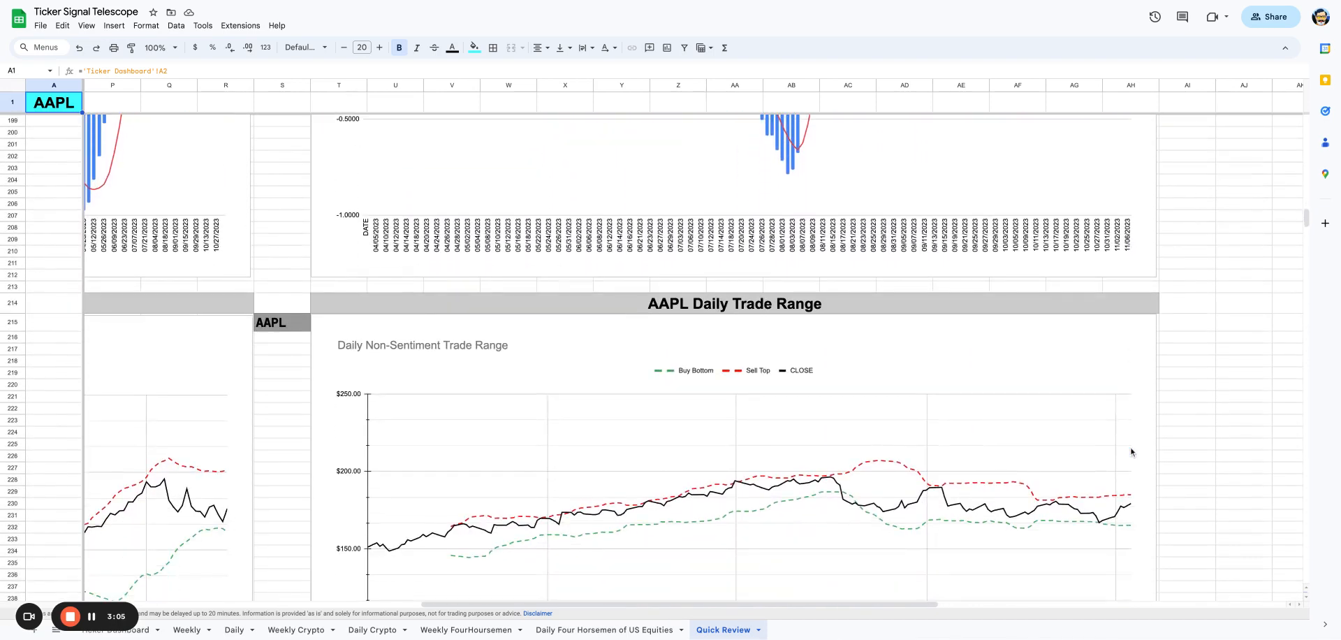
scroll(down, 3)
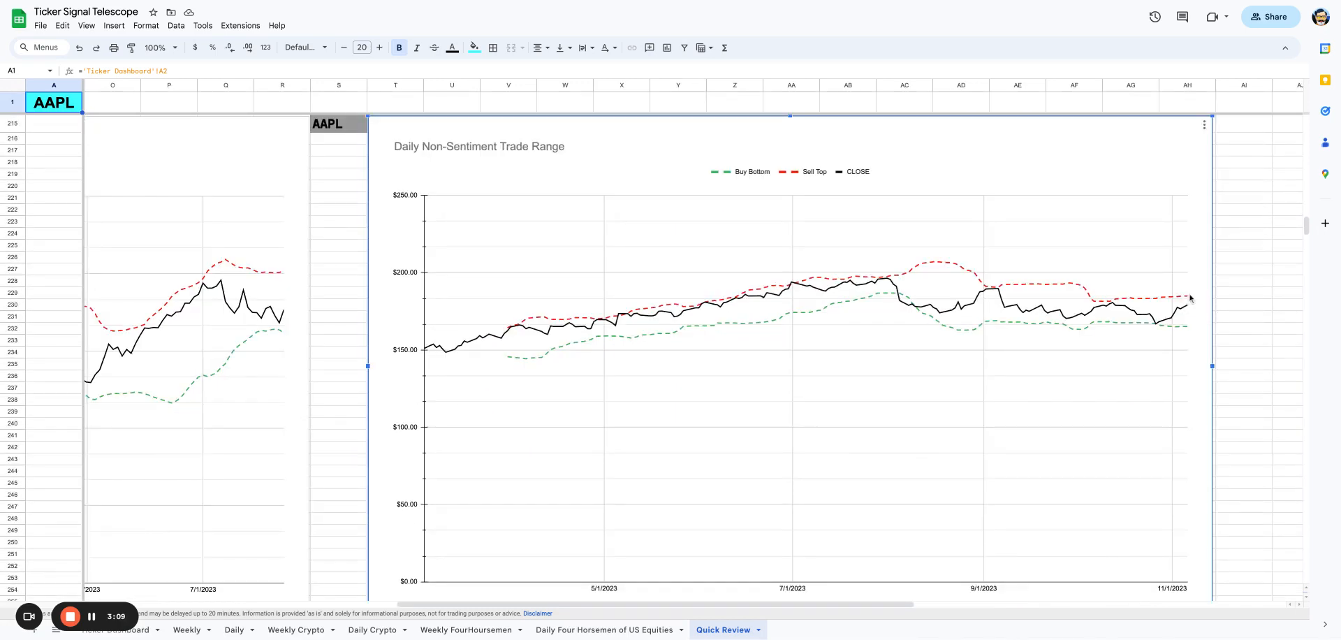
mouse_move(1187, 299)
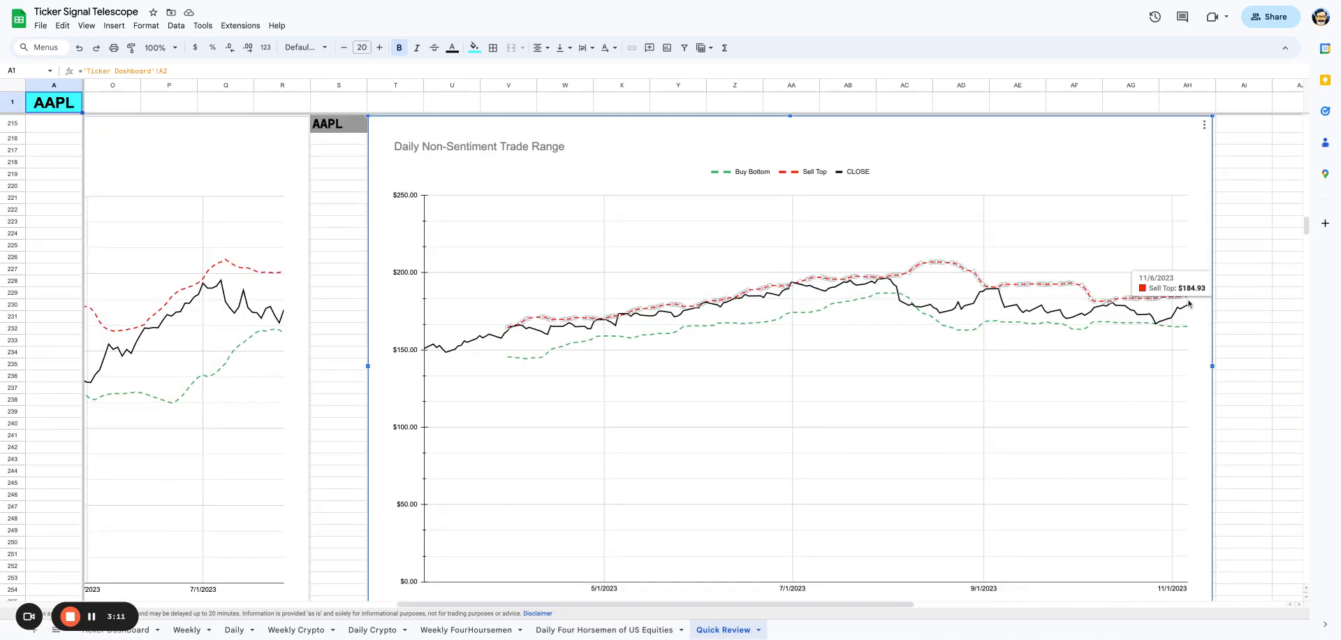
mouse_move(1188, 330)
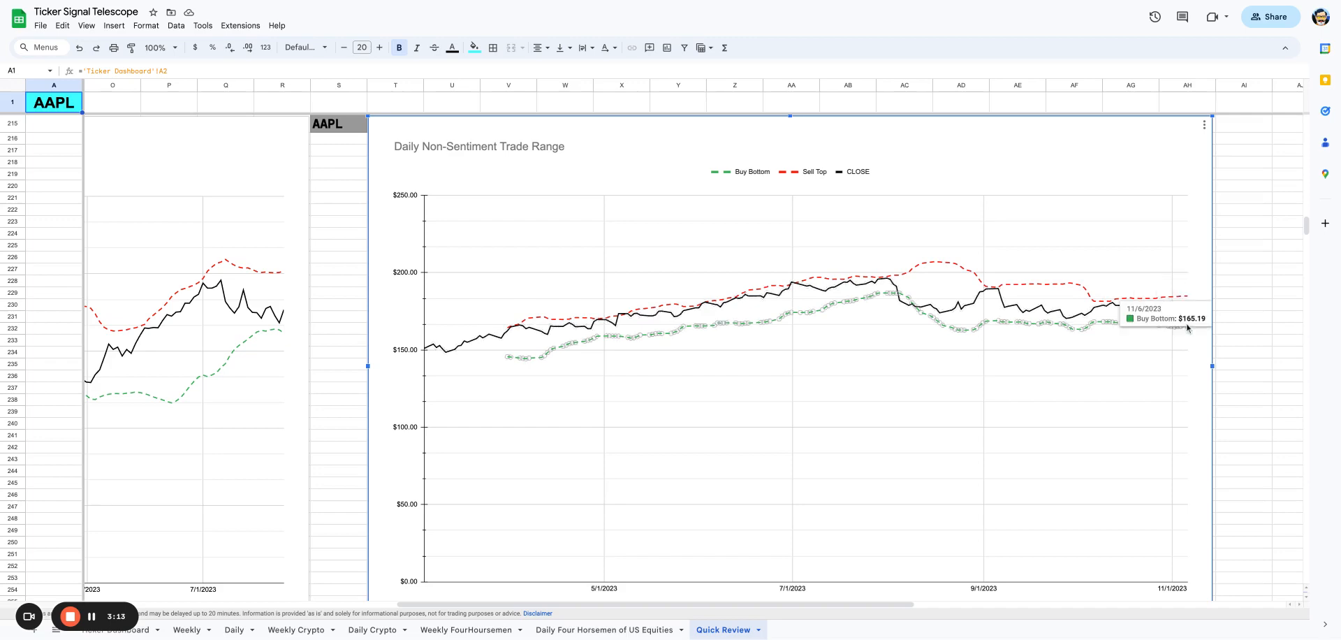
scroll(down, 3)
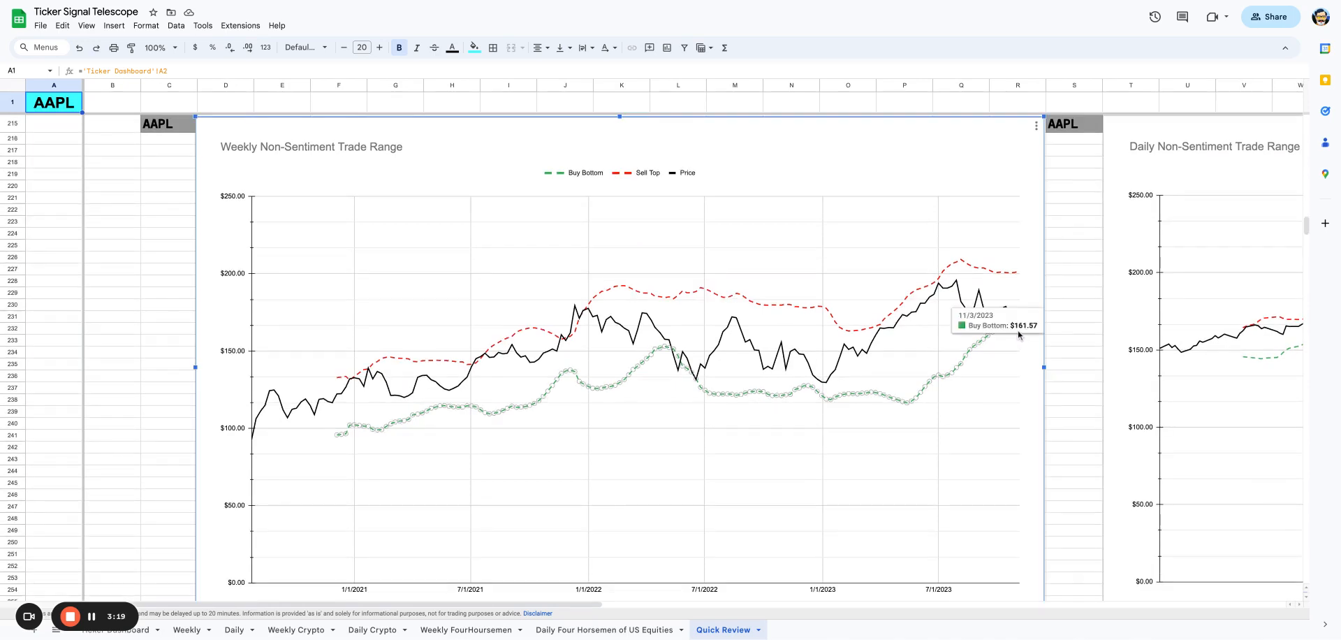
mouse_move(1014, 328)
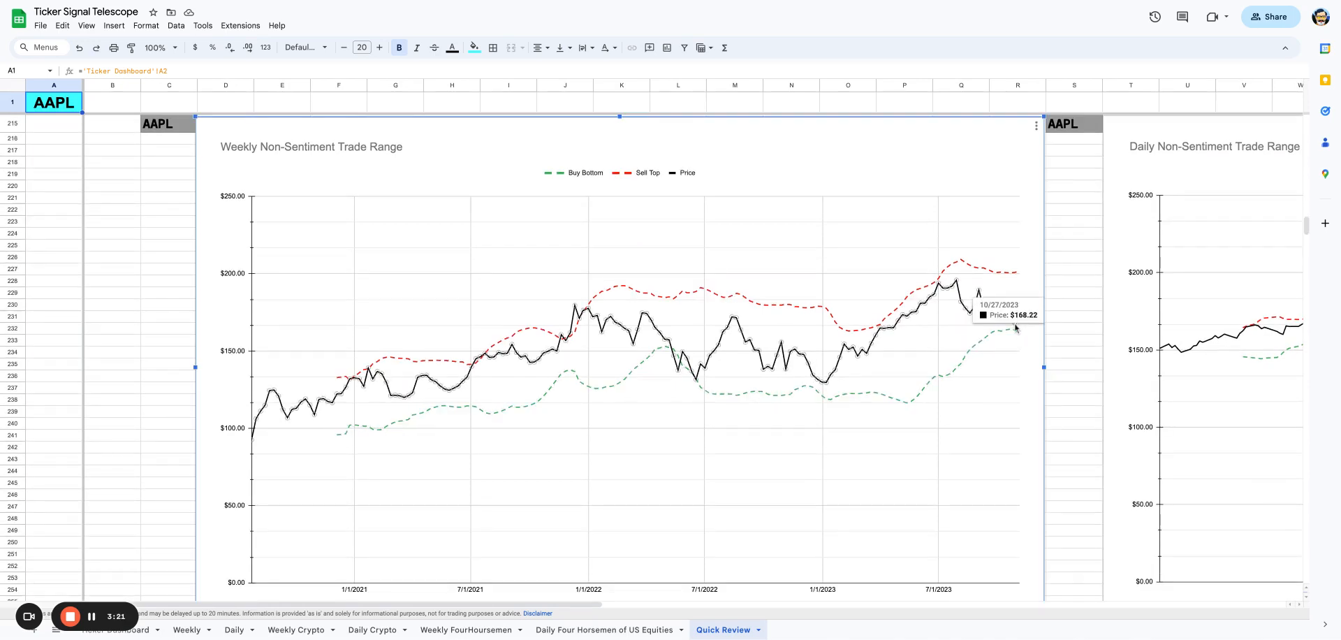
mouse_move(1015, 275)
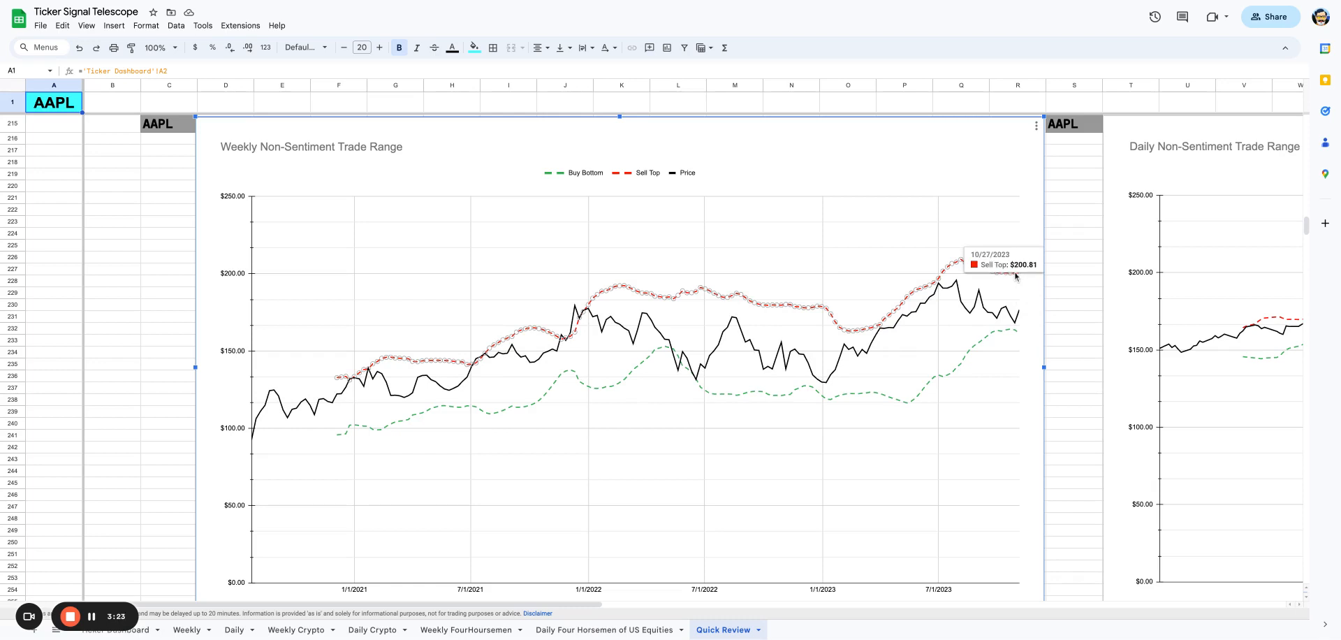
mouse_move(943, 272)
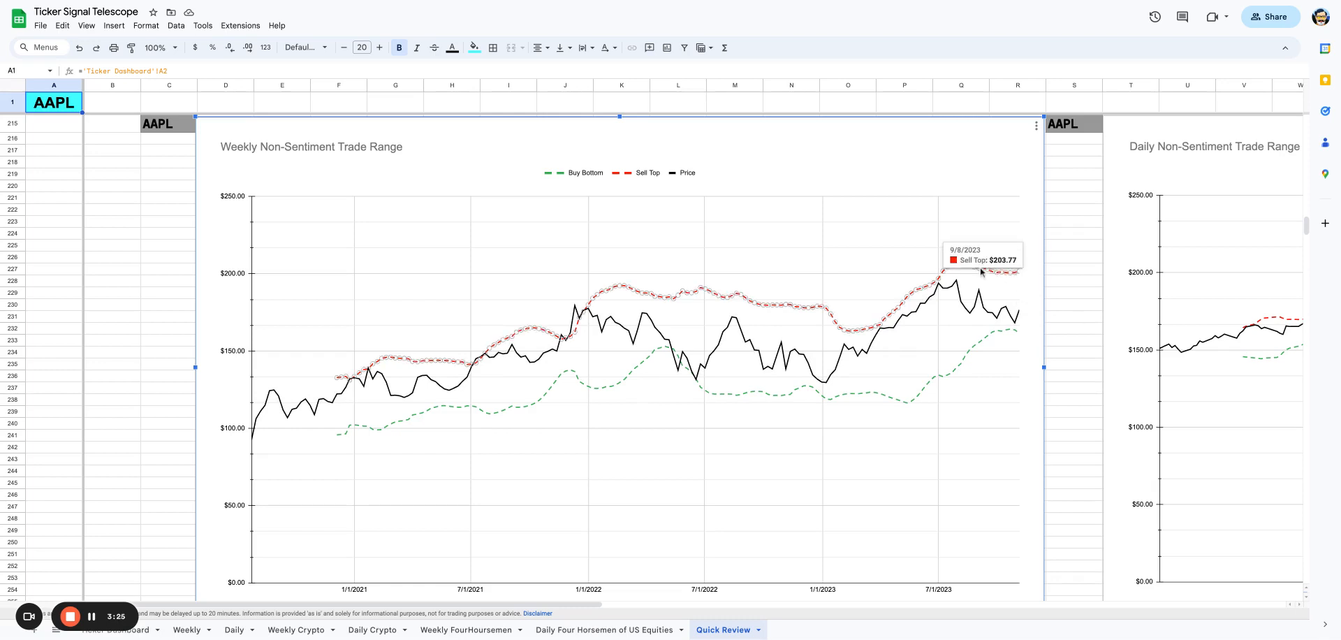
mouse_move(1031, 311)
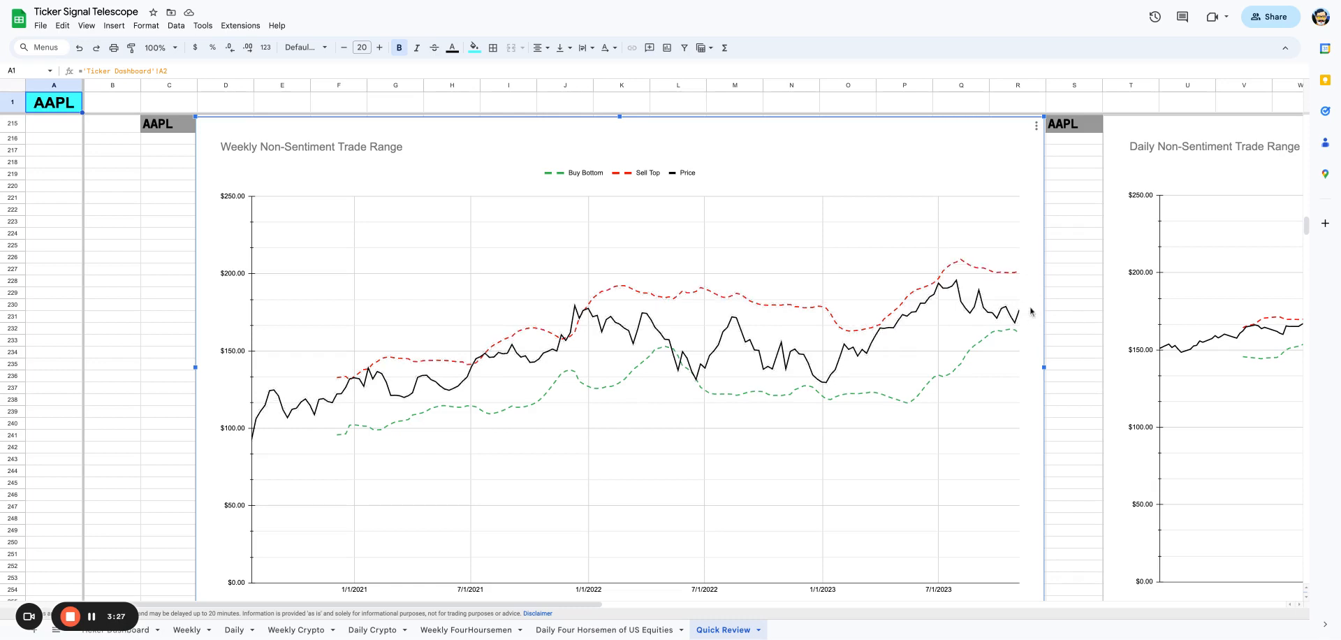
scroll(right, 3)
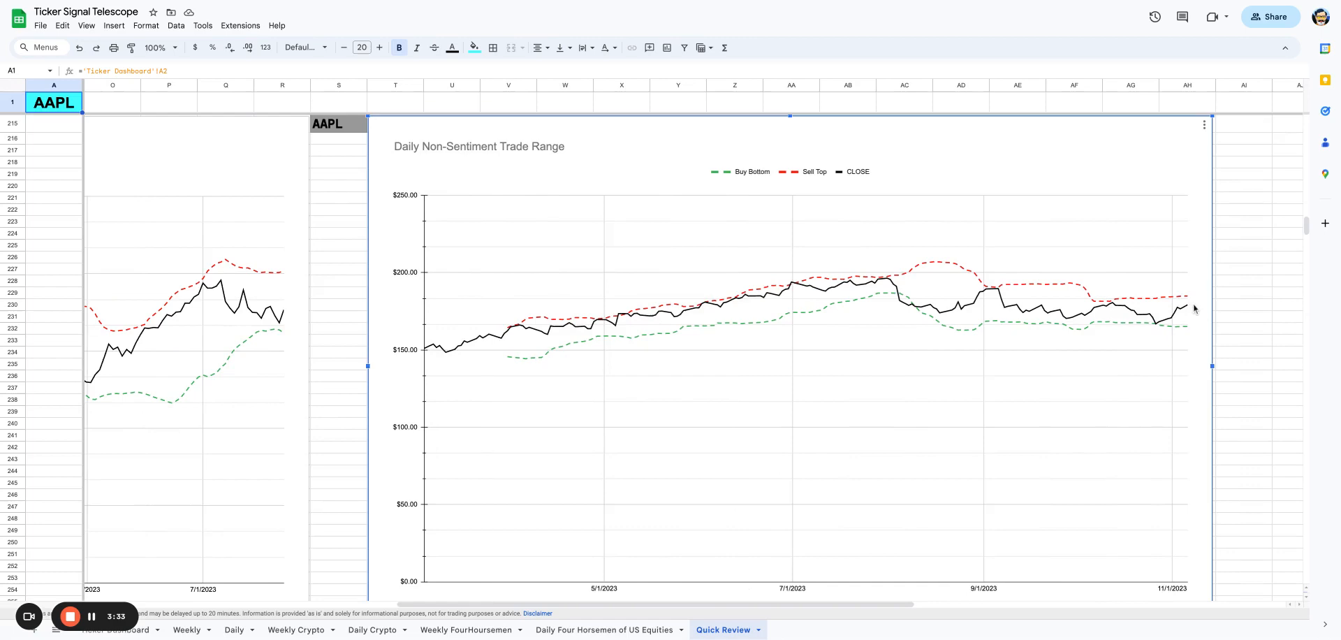
scroll(down, 3)
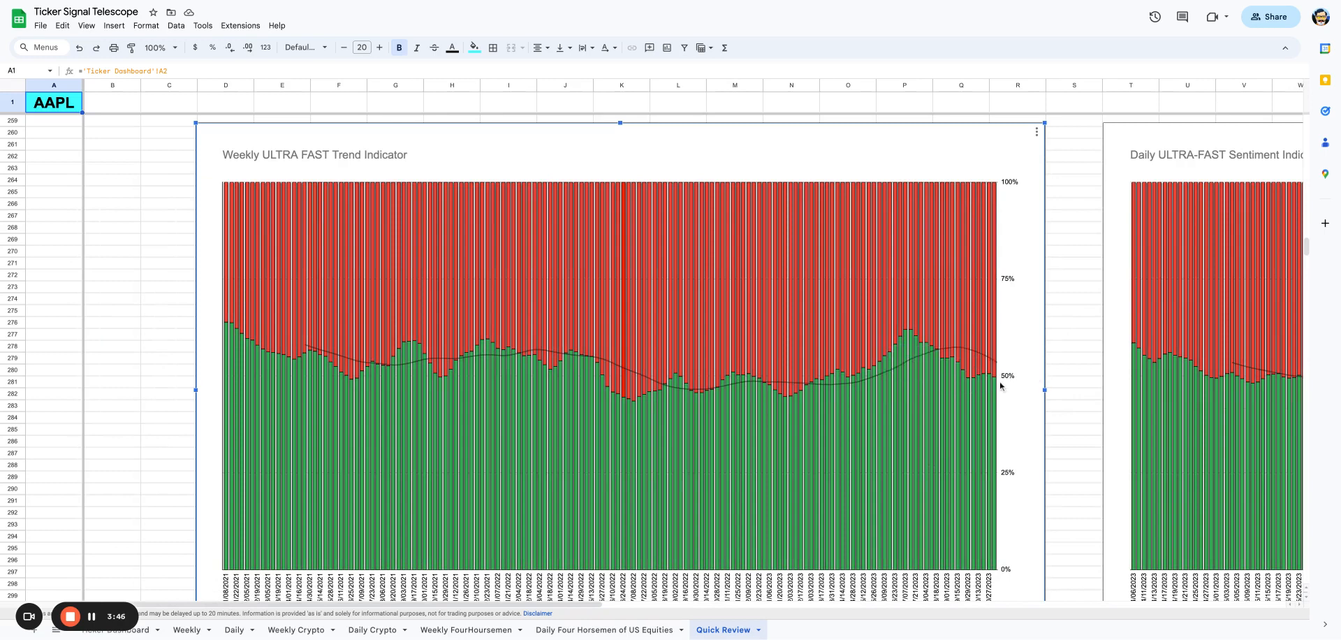
mouse_move(970, 387)
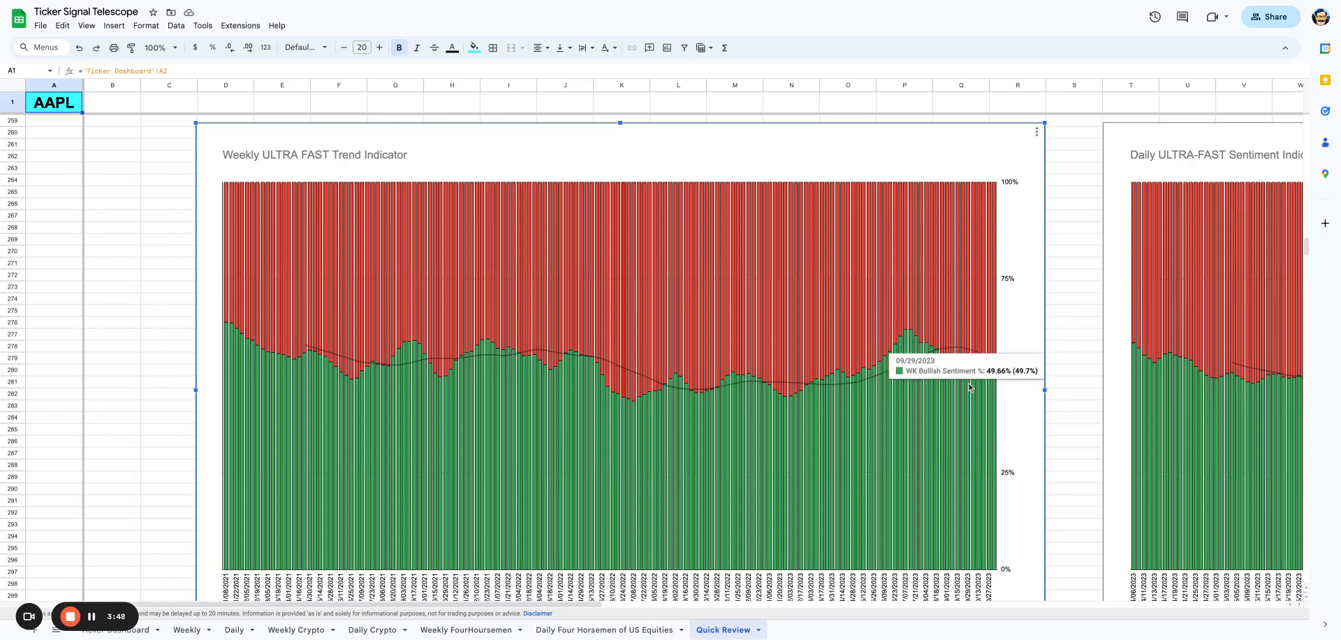
mouse_move(905, 334)
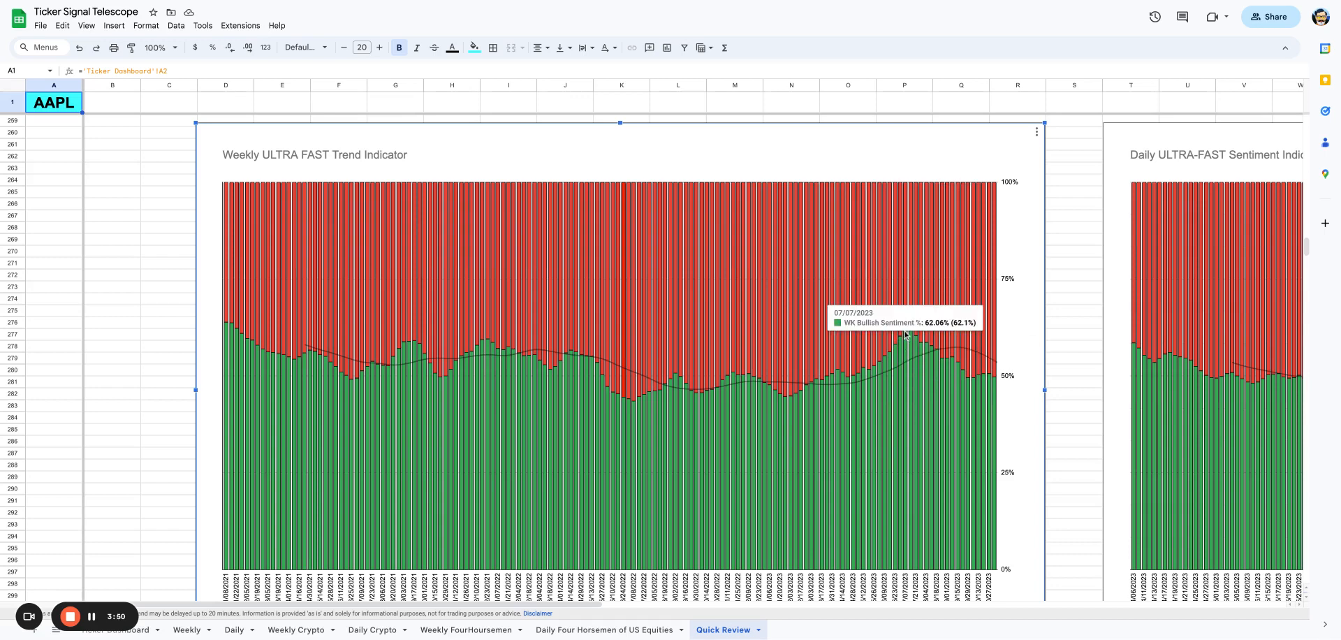
mouse_move(937, 356)
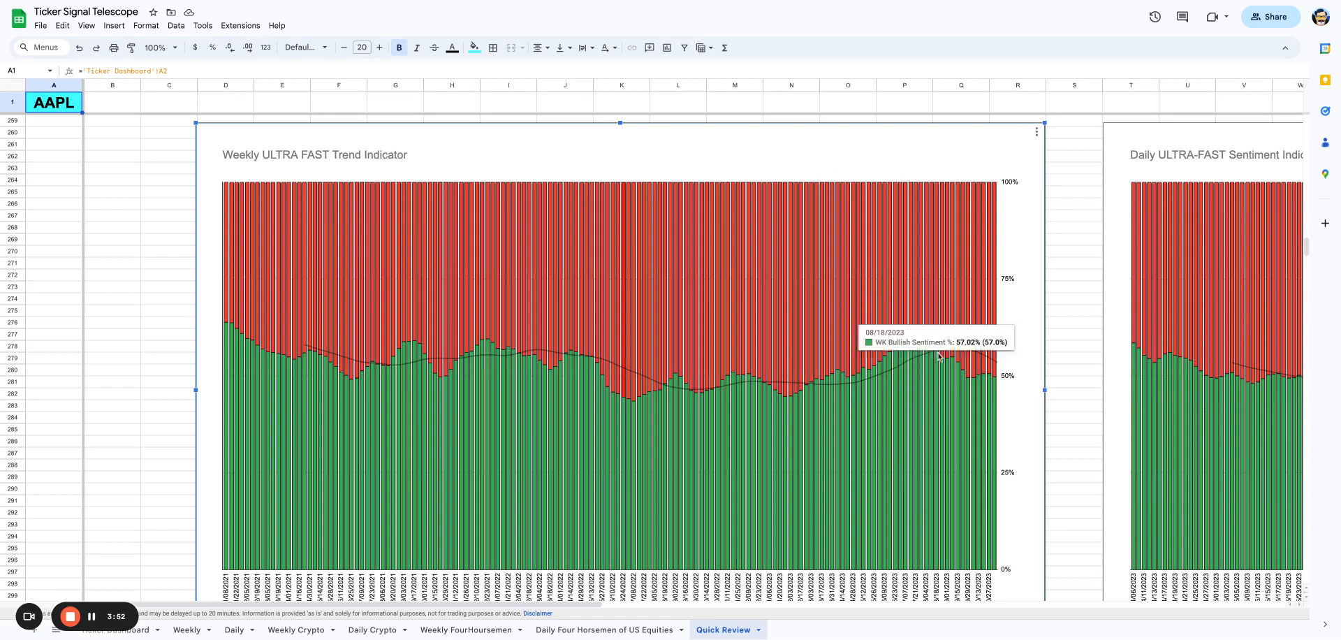
mouse_move(912, 348)
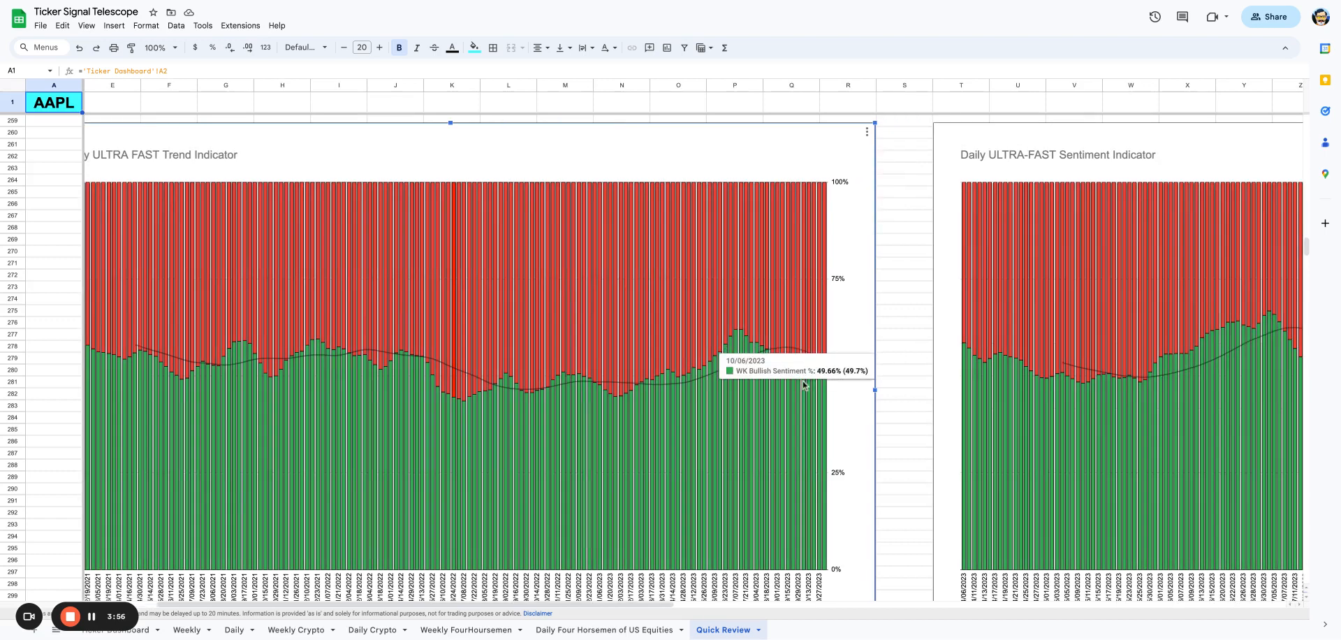
mouse_move(801, 386)
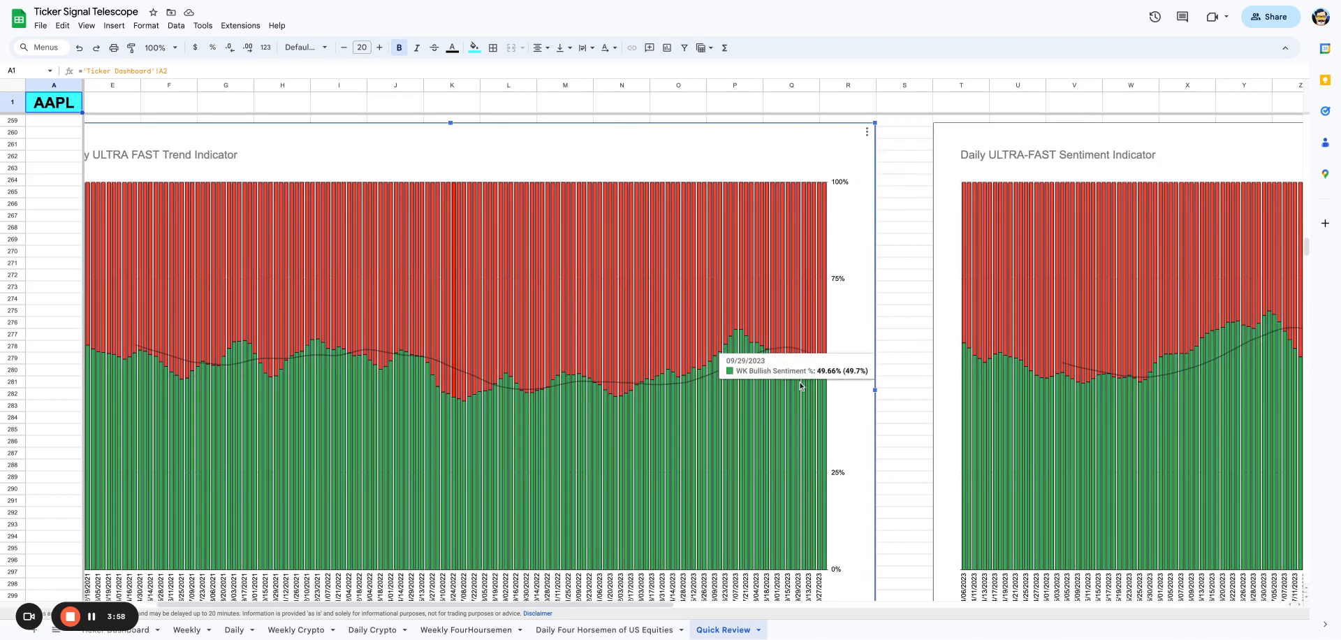
mouse_move(815, 385)
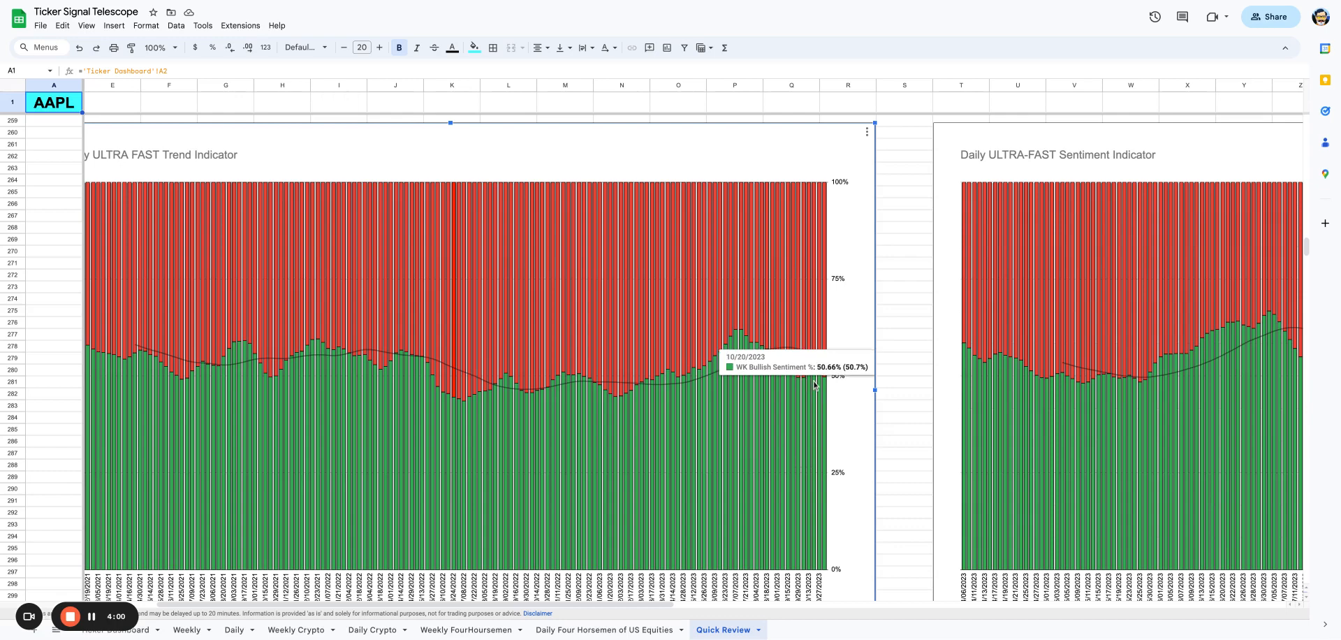
Scroll past the Weekly ULTRA FAST Trend Indicator down to the New Highs Newsletter subscribe banner
scroll(right, 3)
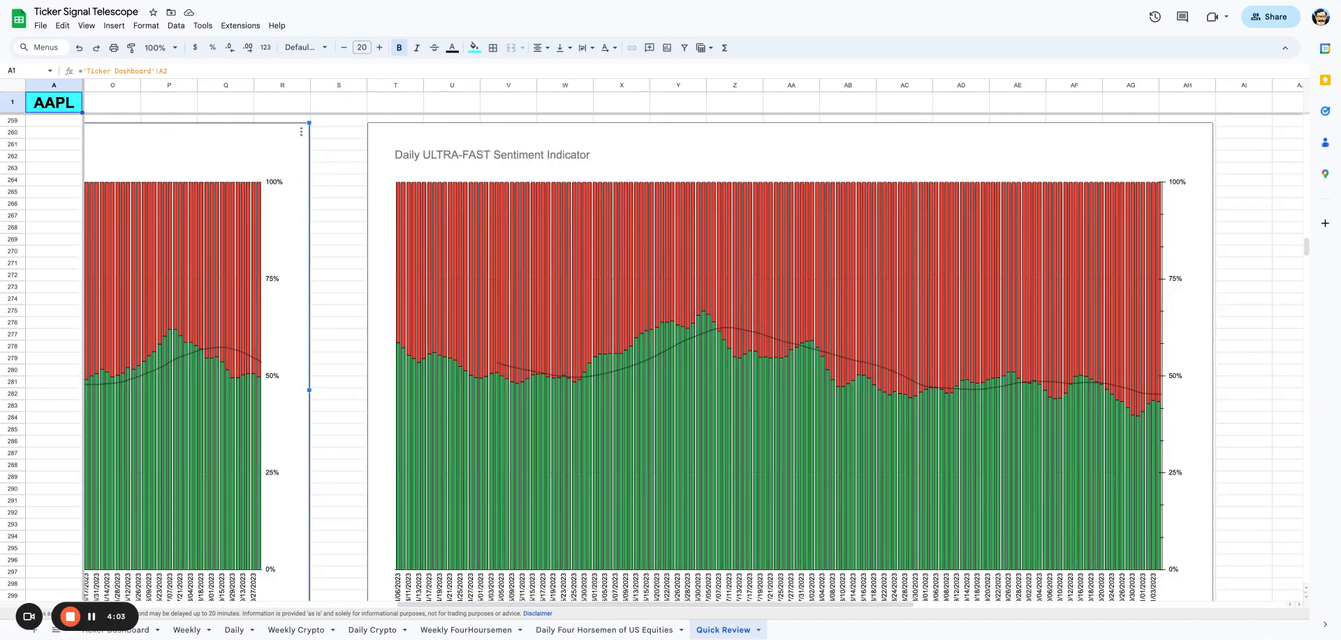
scroll(down, 3)
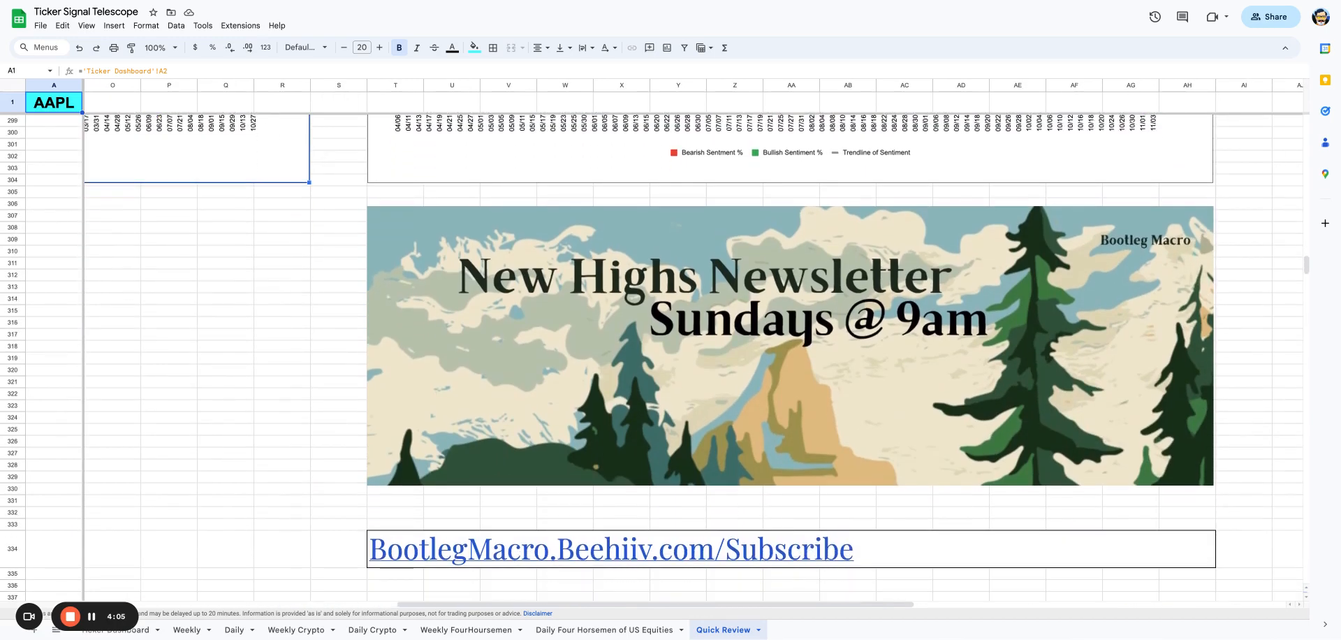